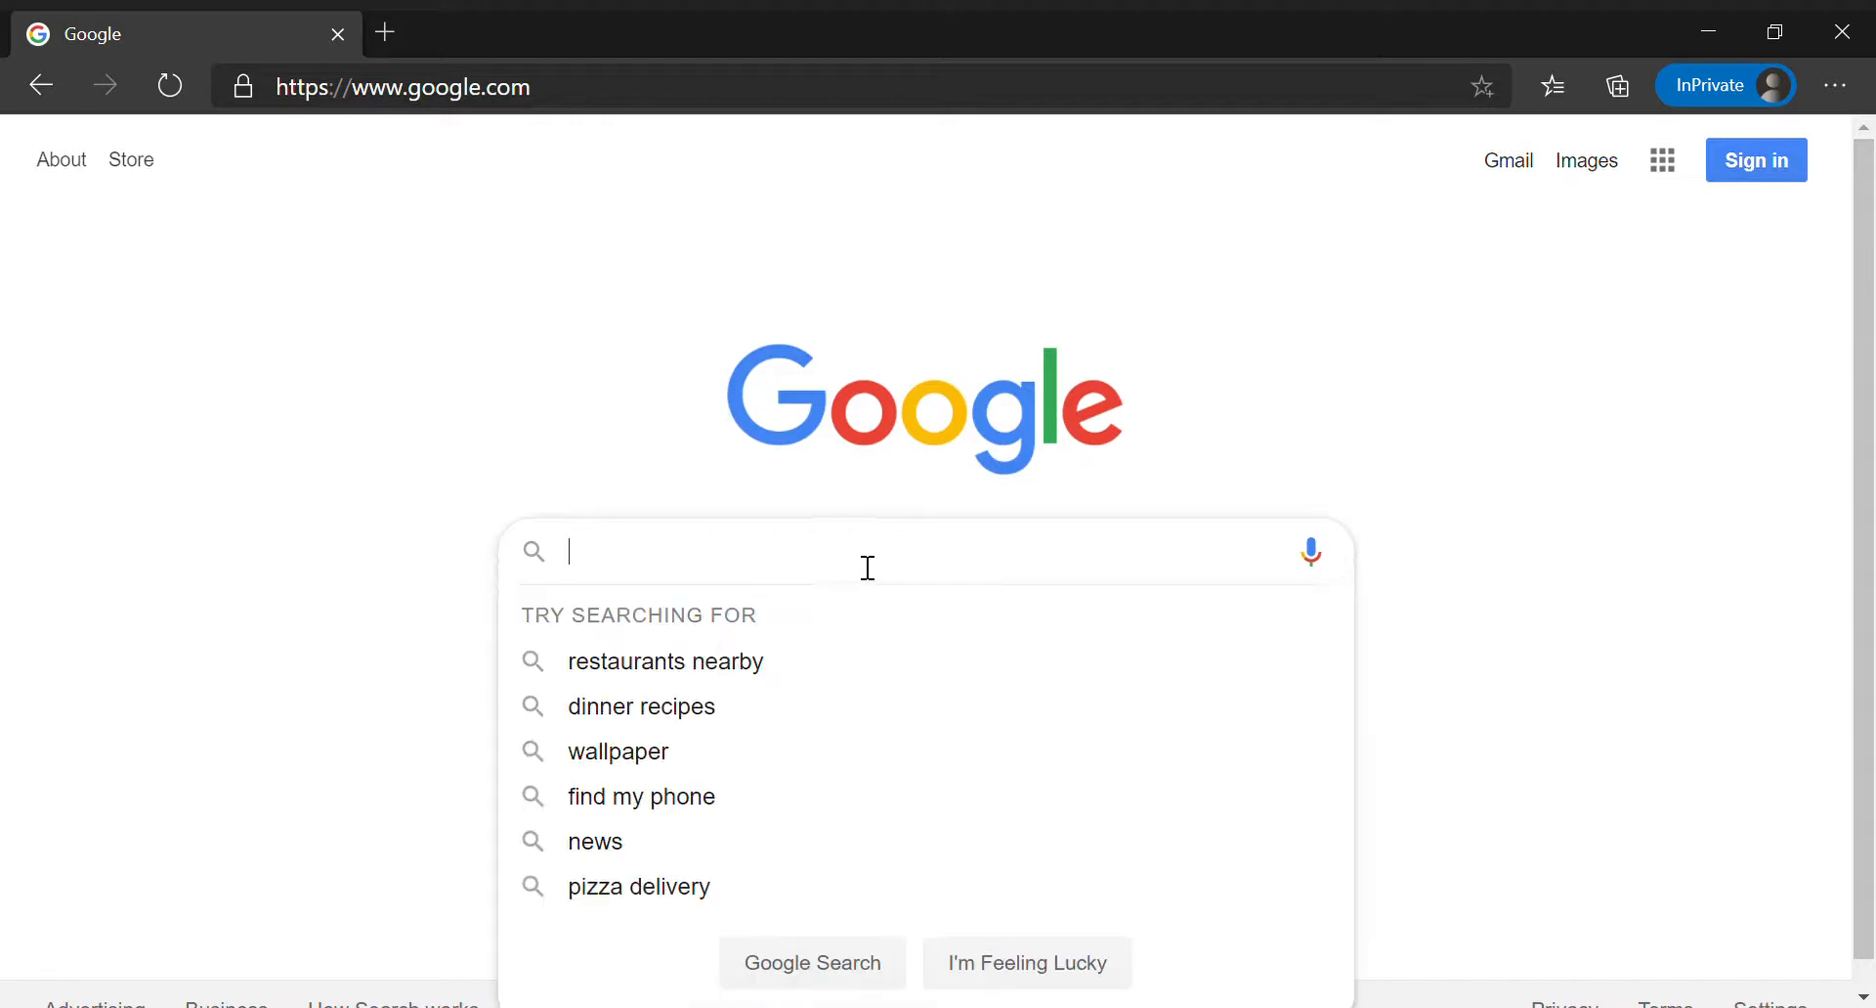
Search Google for 'world war 2' via the autocomplete suggestion after typing 'world w'.
type("world w")
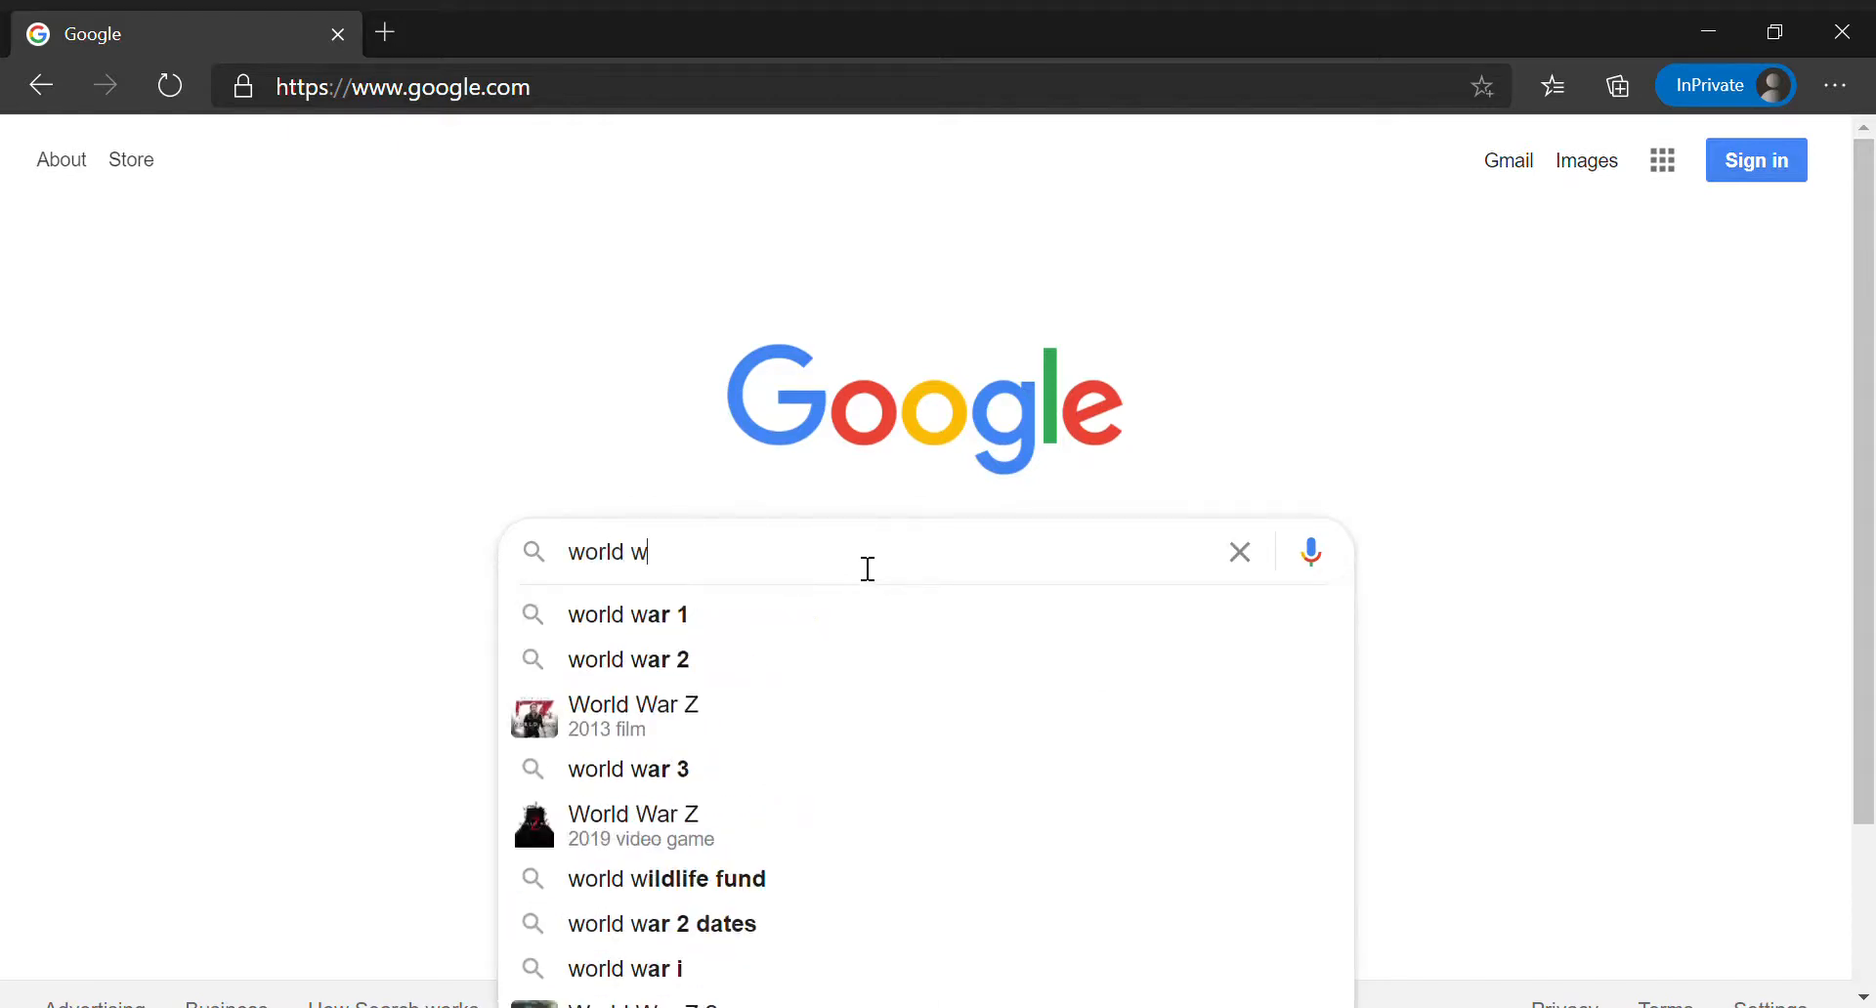
left_click(628, 659)
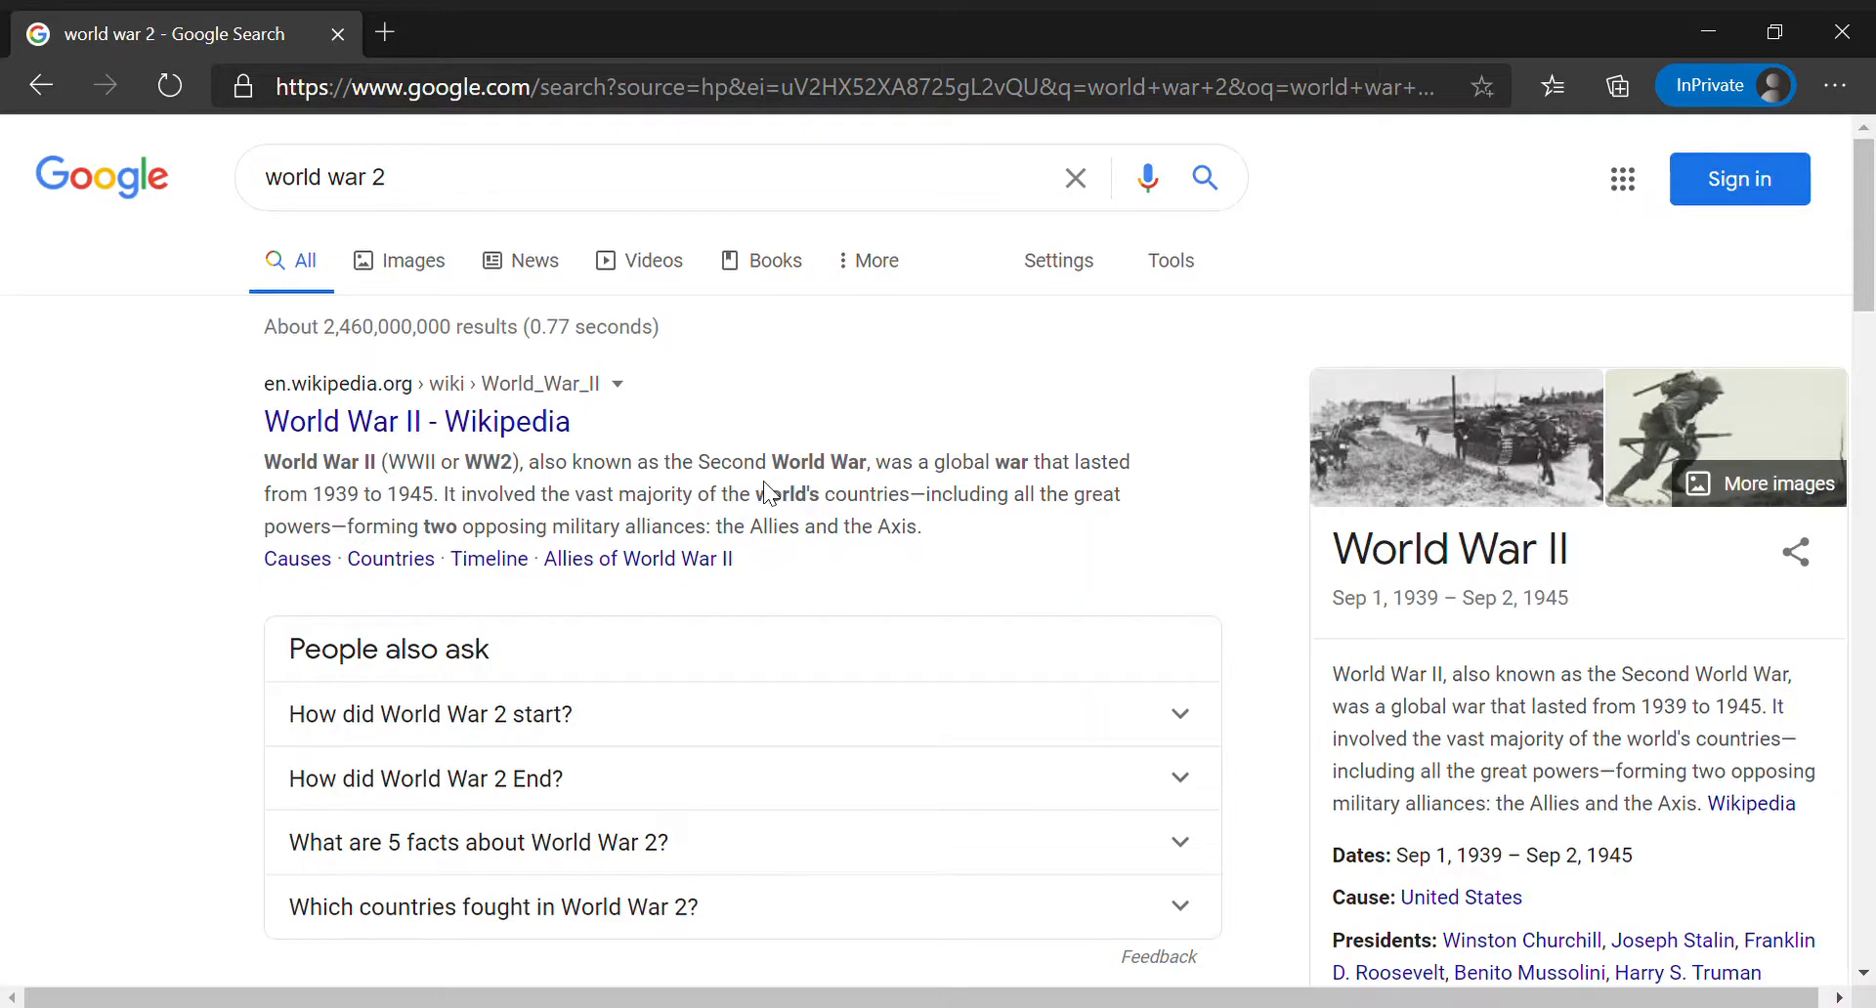
mouse_move(693, 394)
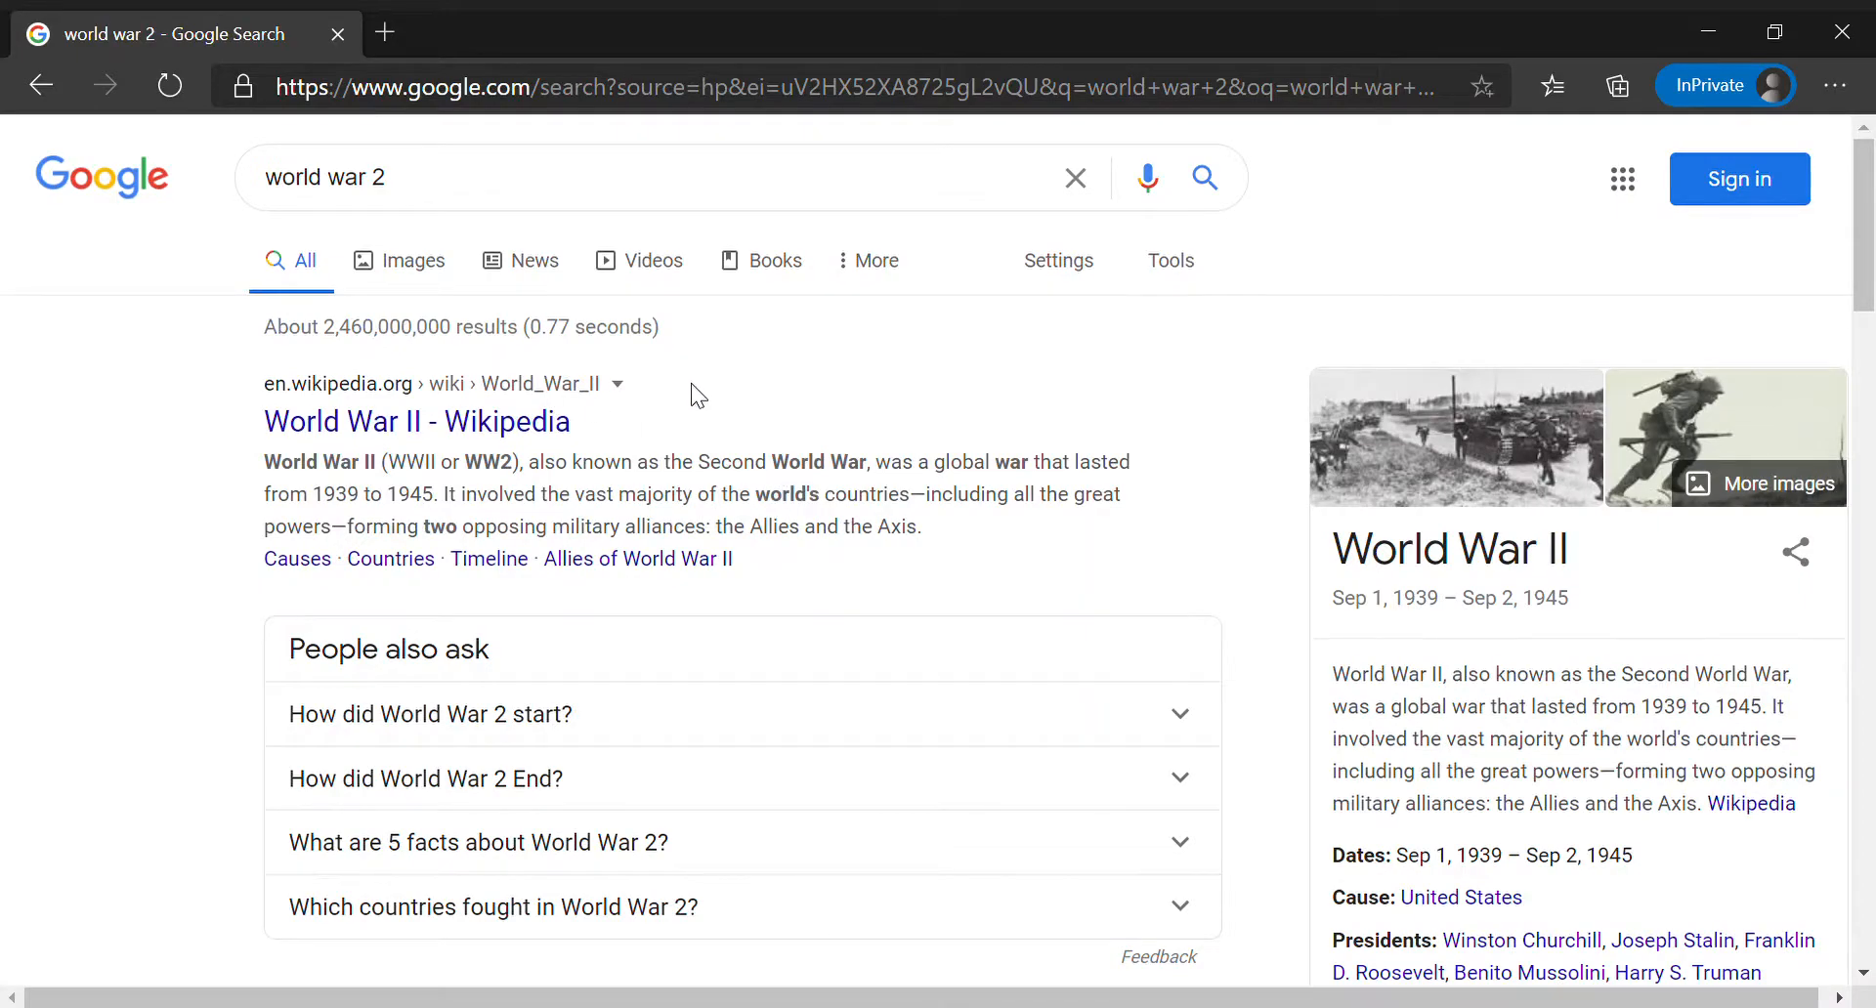
scroll("down", 3)
type(" site:.edu")
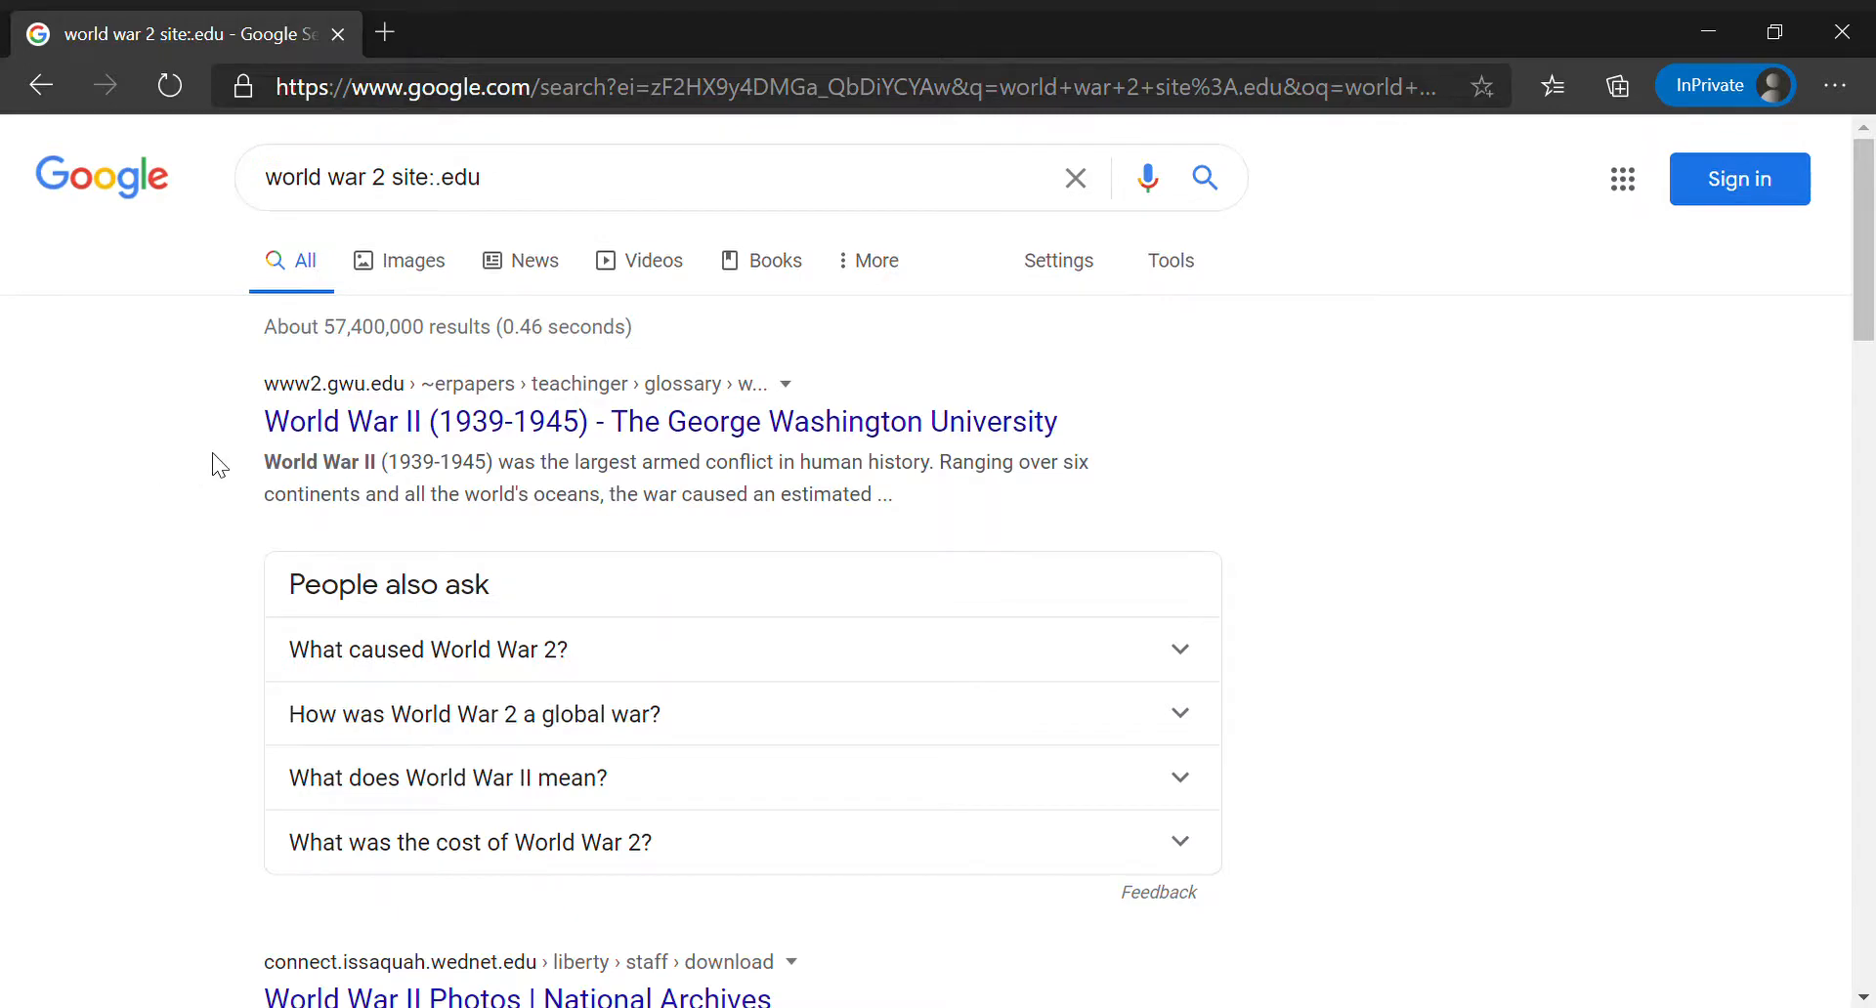
Scroll through the .edu results and clear 'world war 2' from the query.
scroll("down", 3)
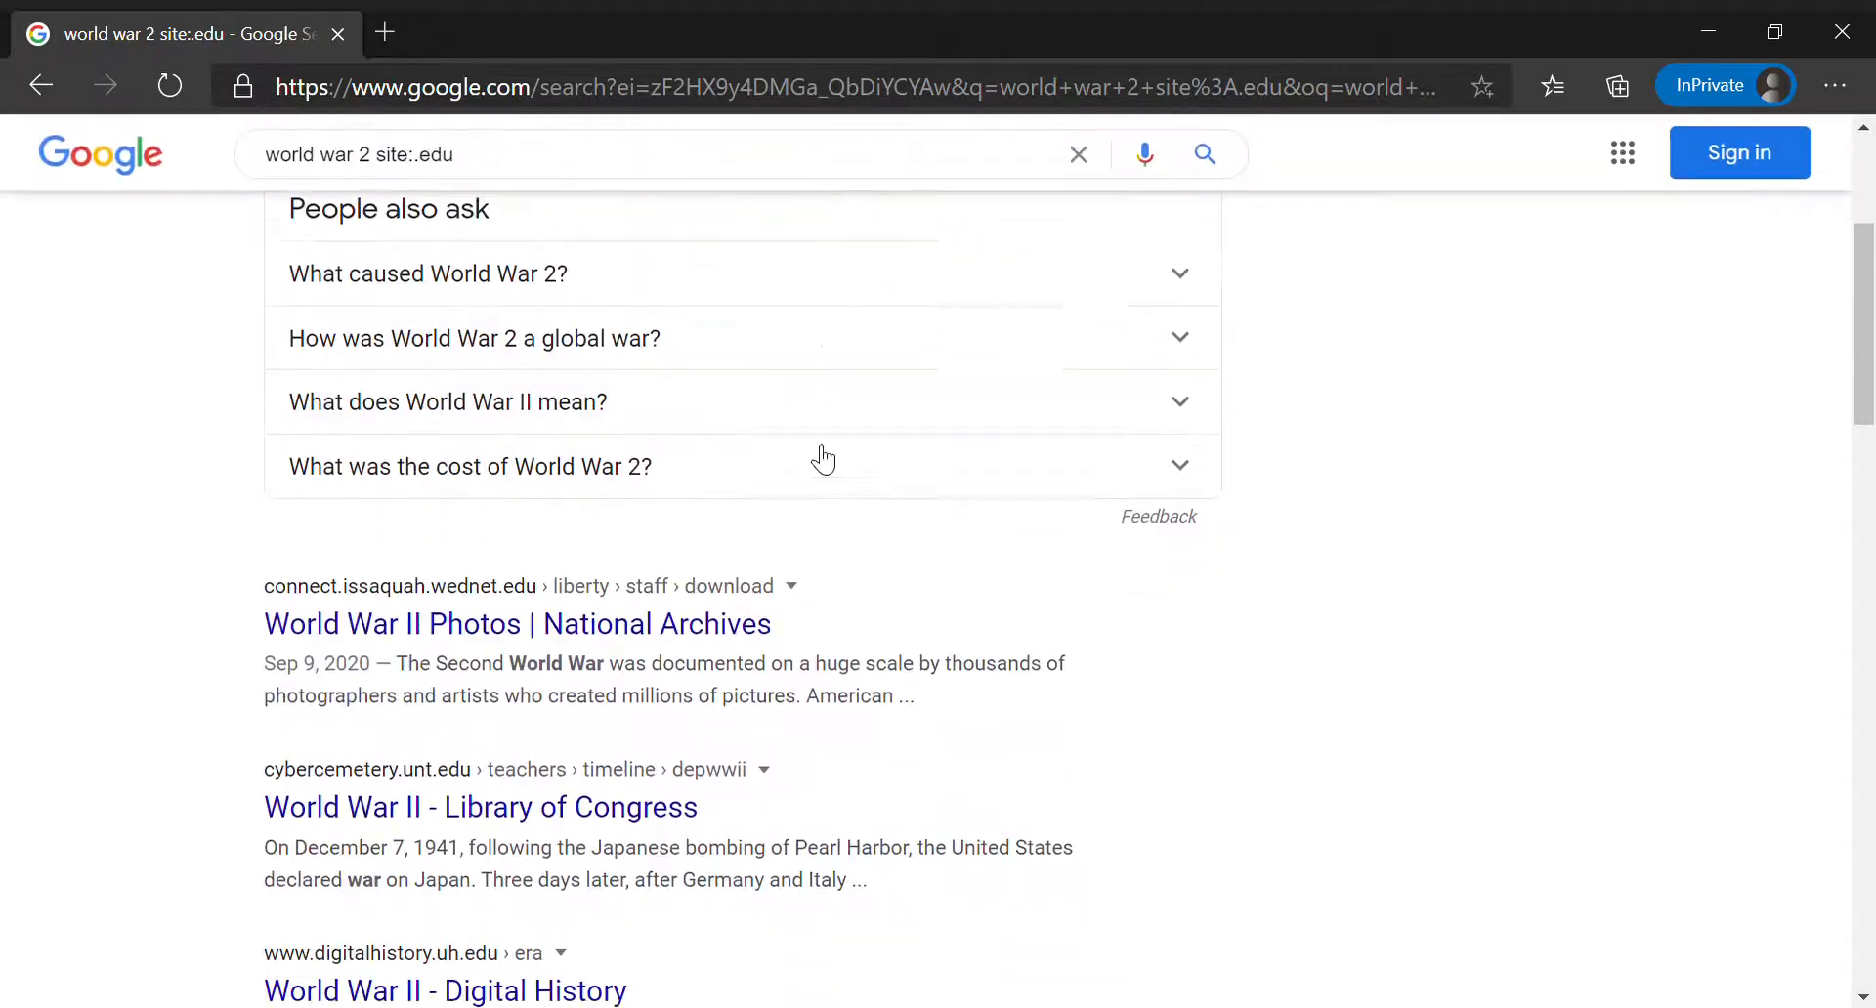
scroll("up", 3)
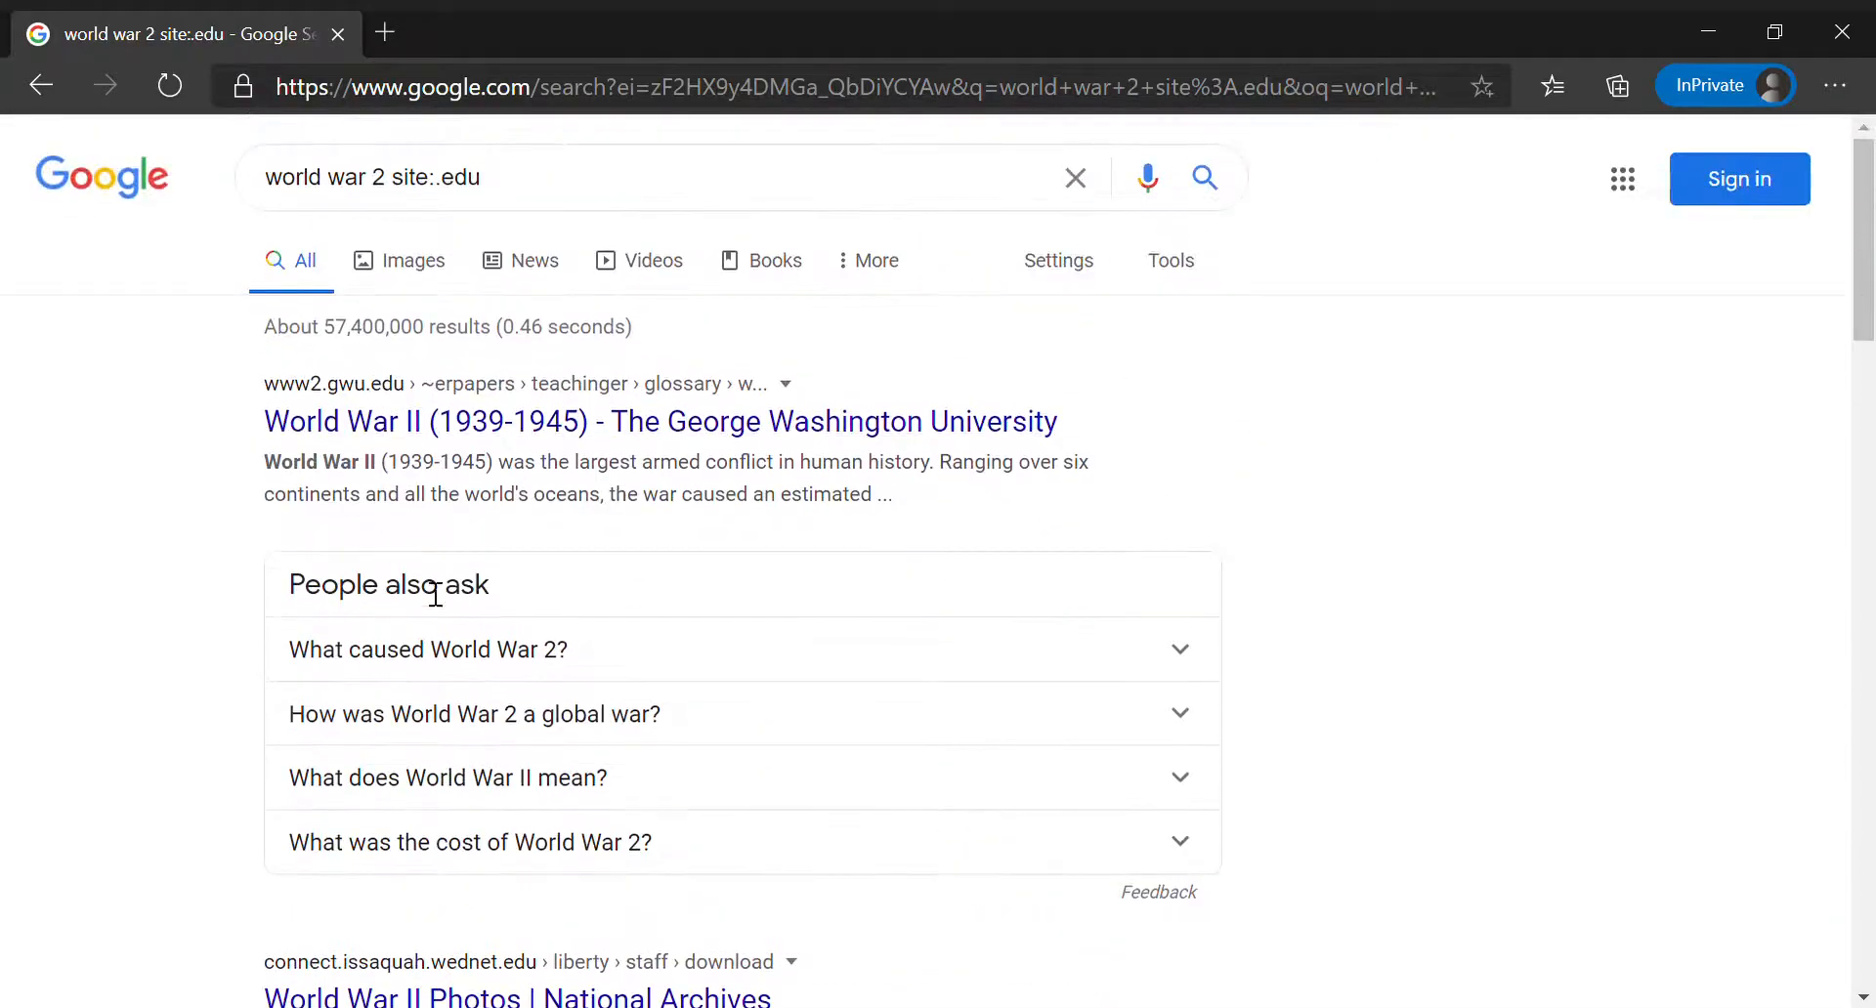
scroll("down", 3)
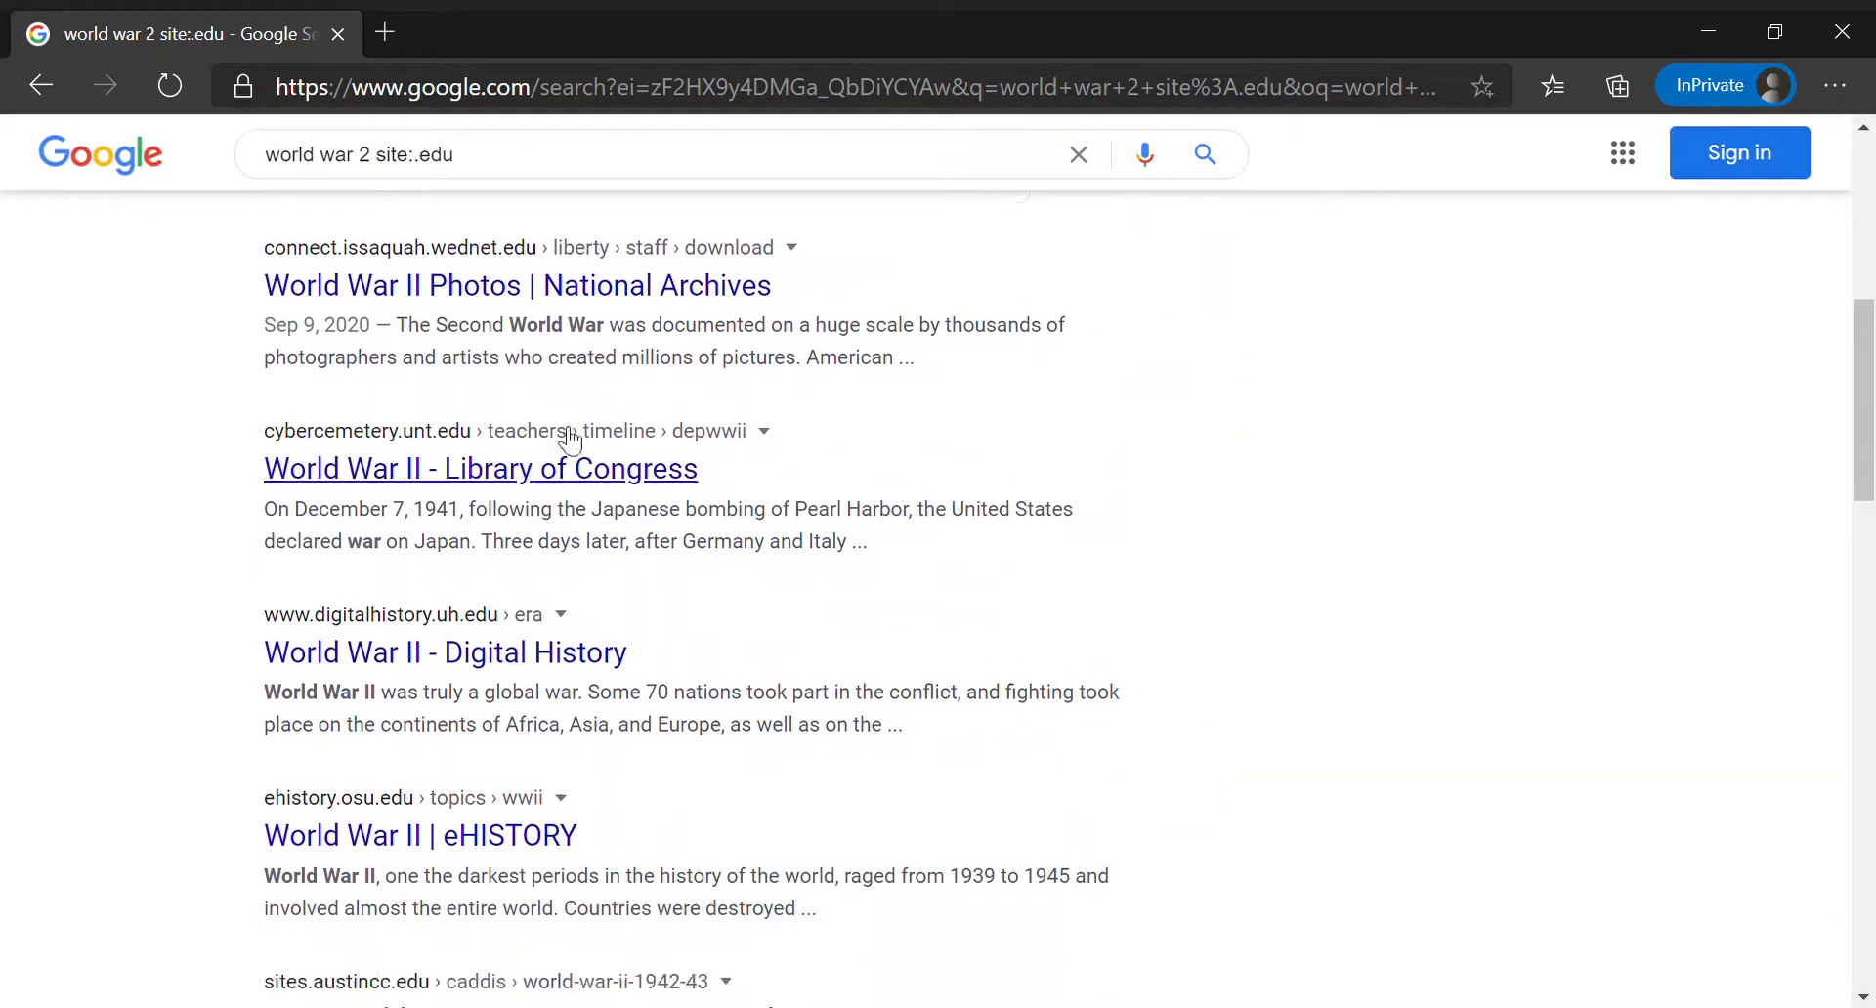
scroll("down", 3)
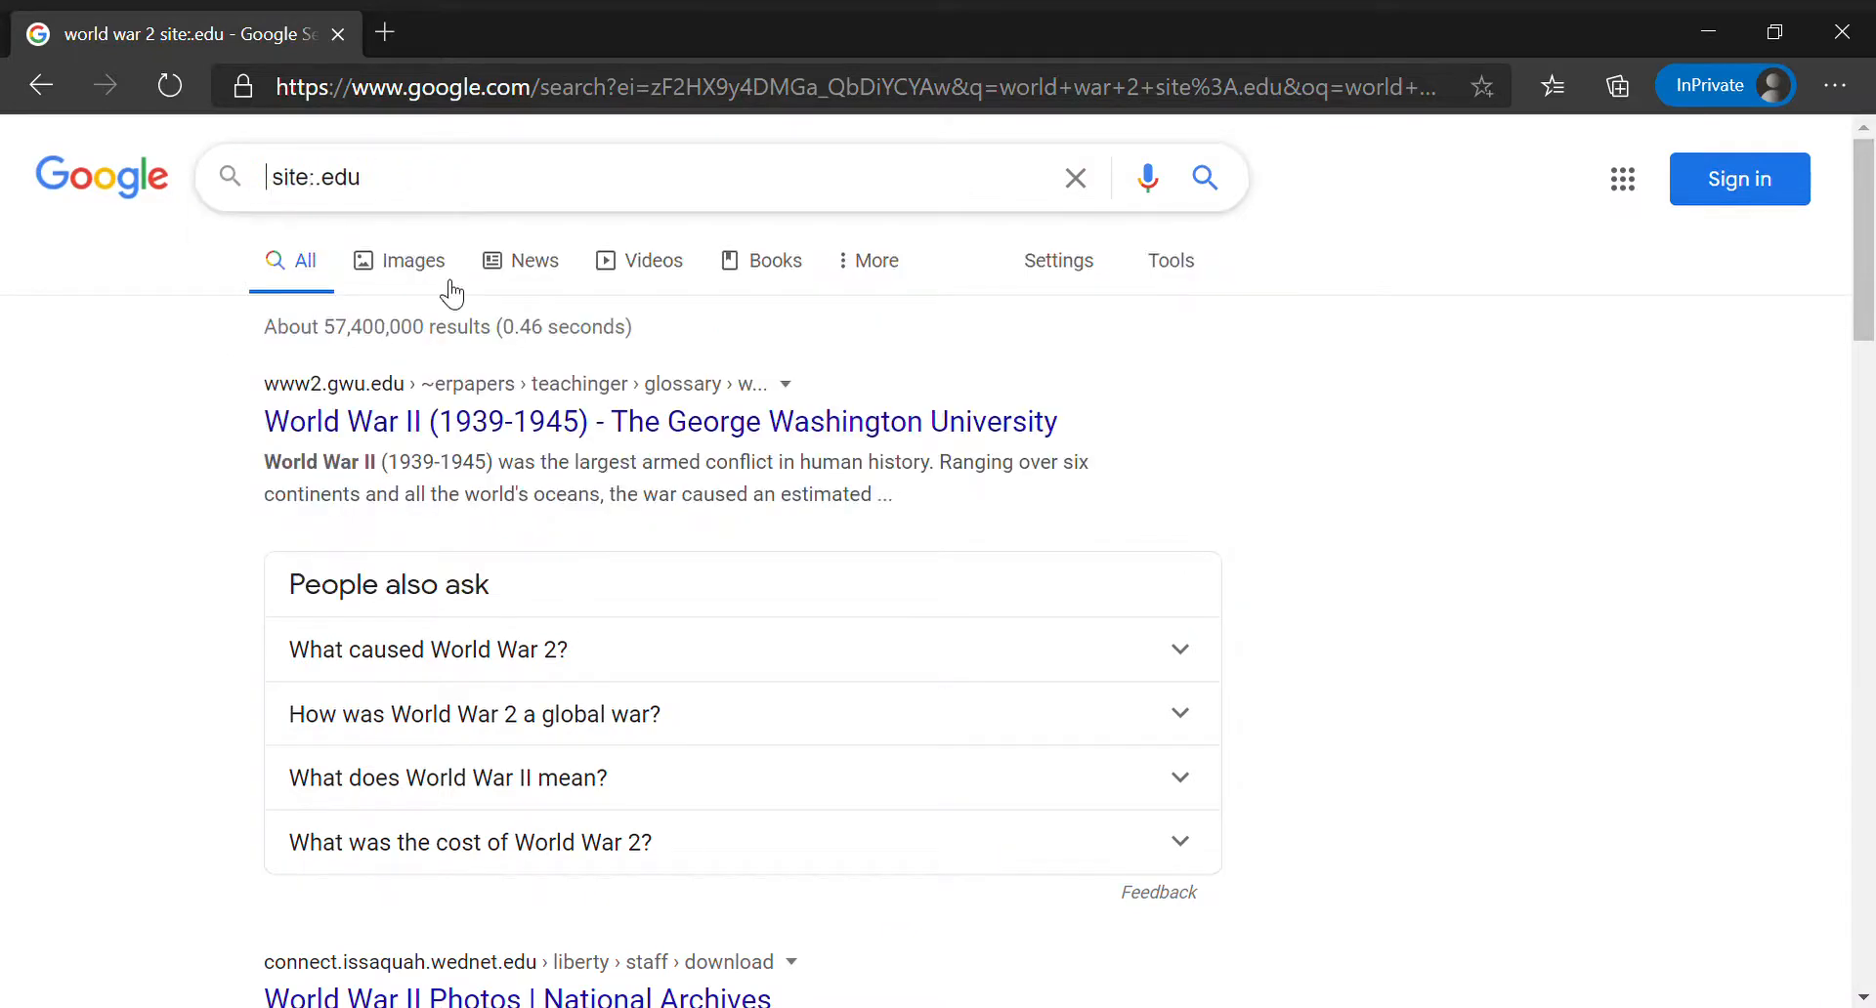
Search 'covid pandemic site:.gov' to list government results led by the CDC page.
type("covid")
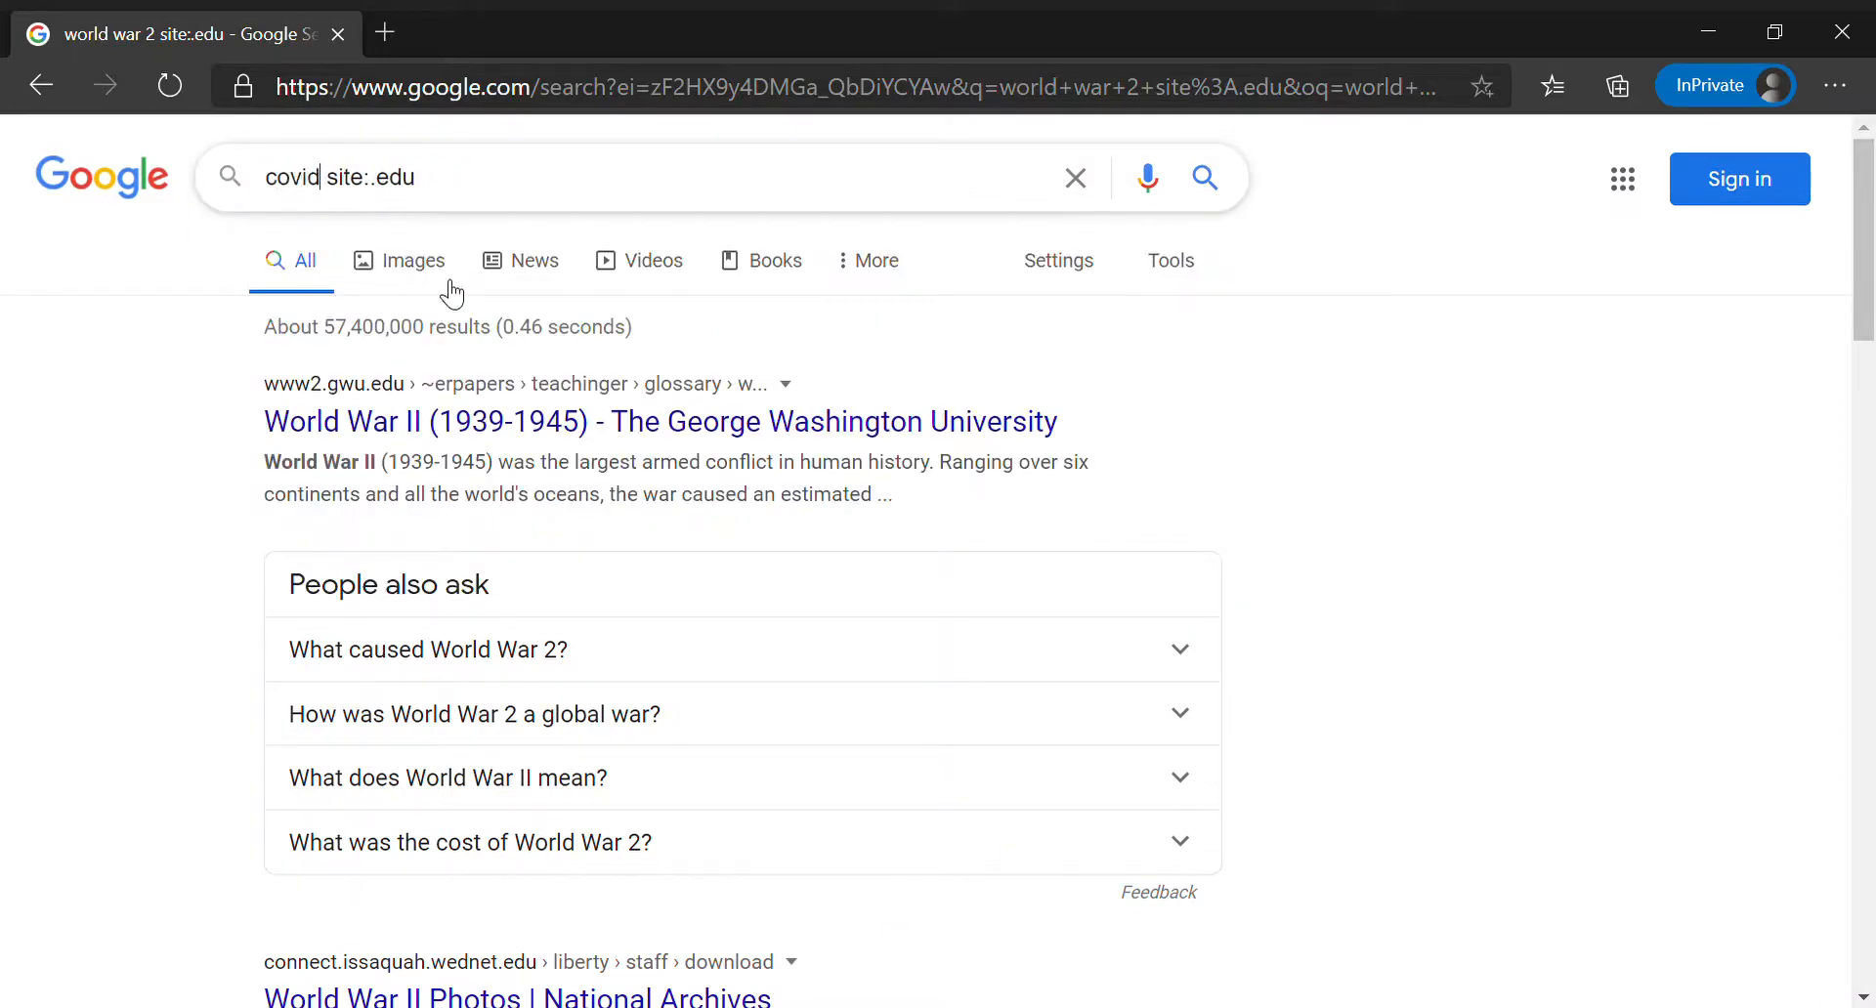
type("pandemic")
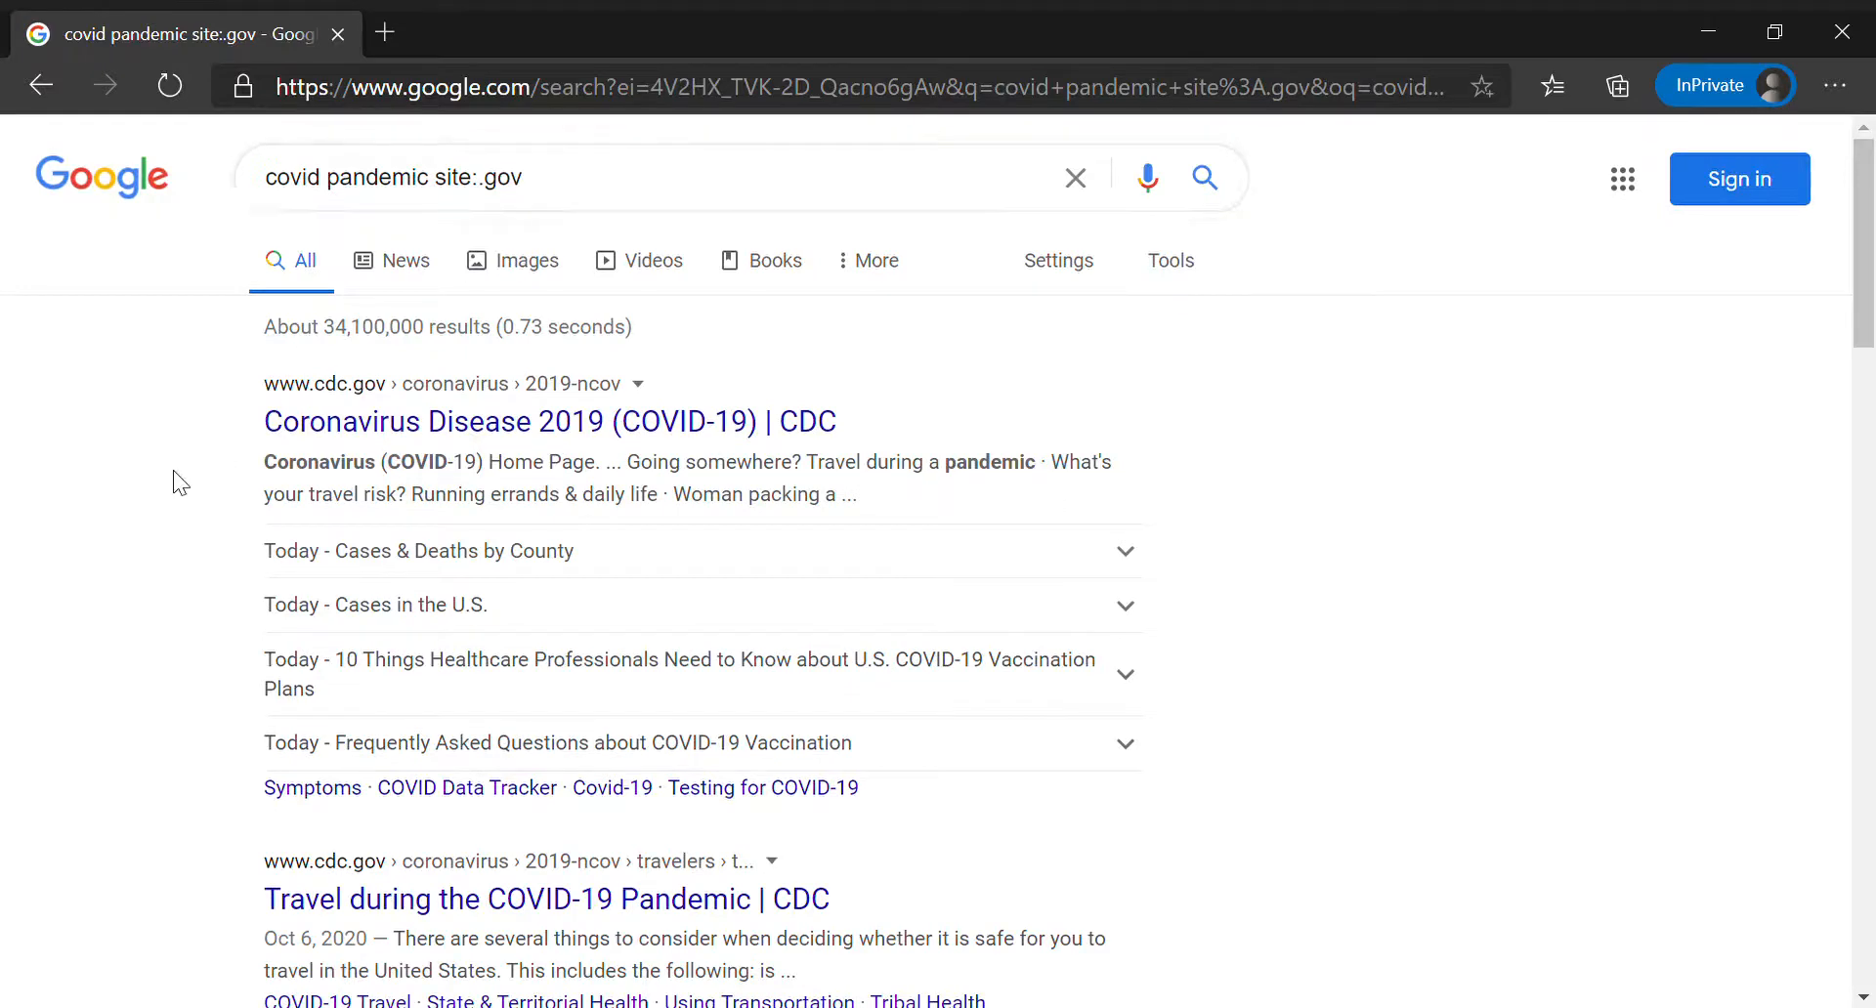
scroll("down", 3)
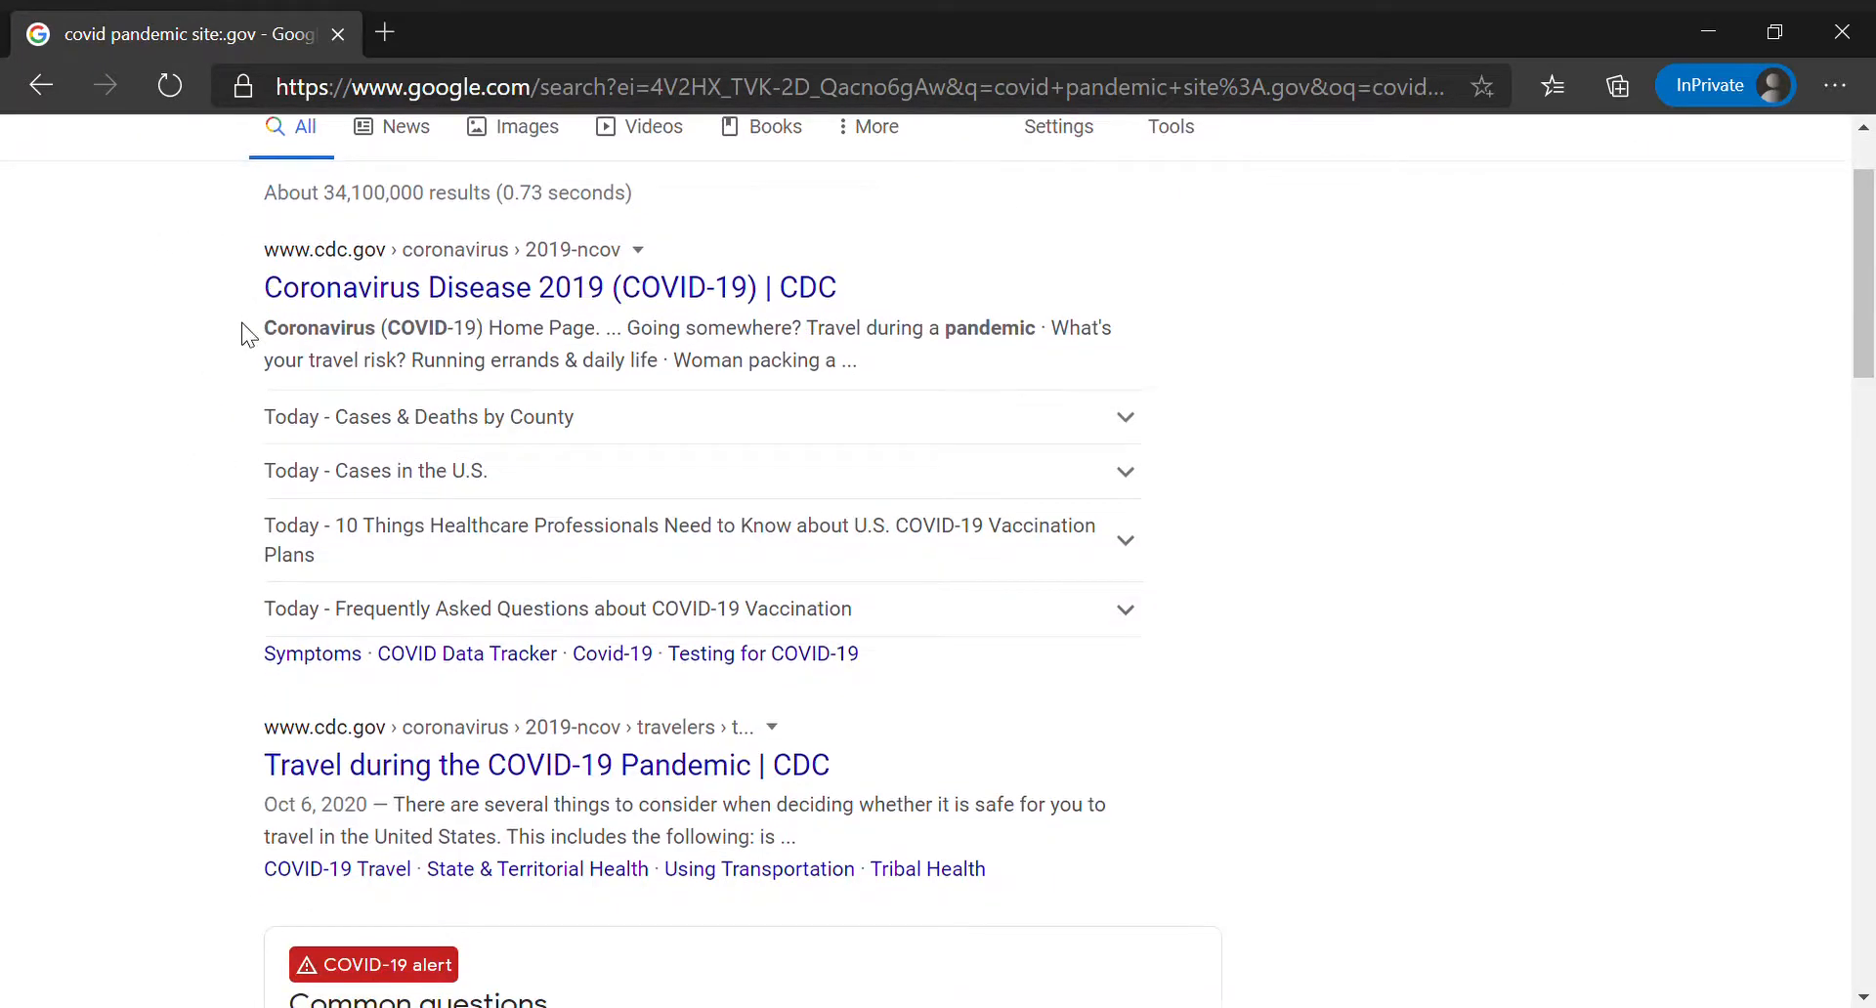
scroll("down", 3)
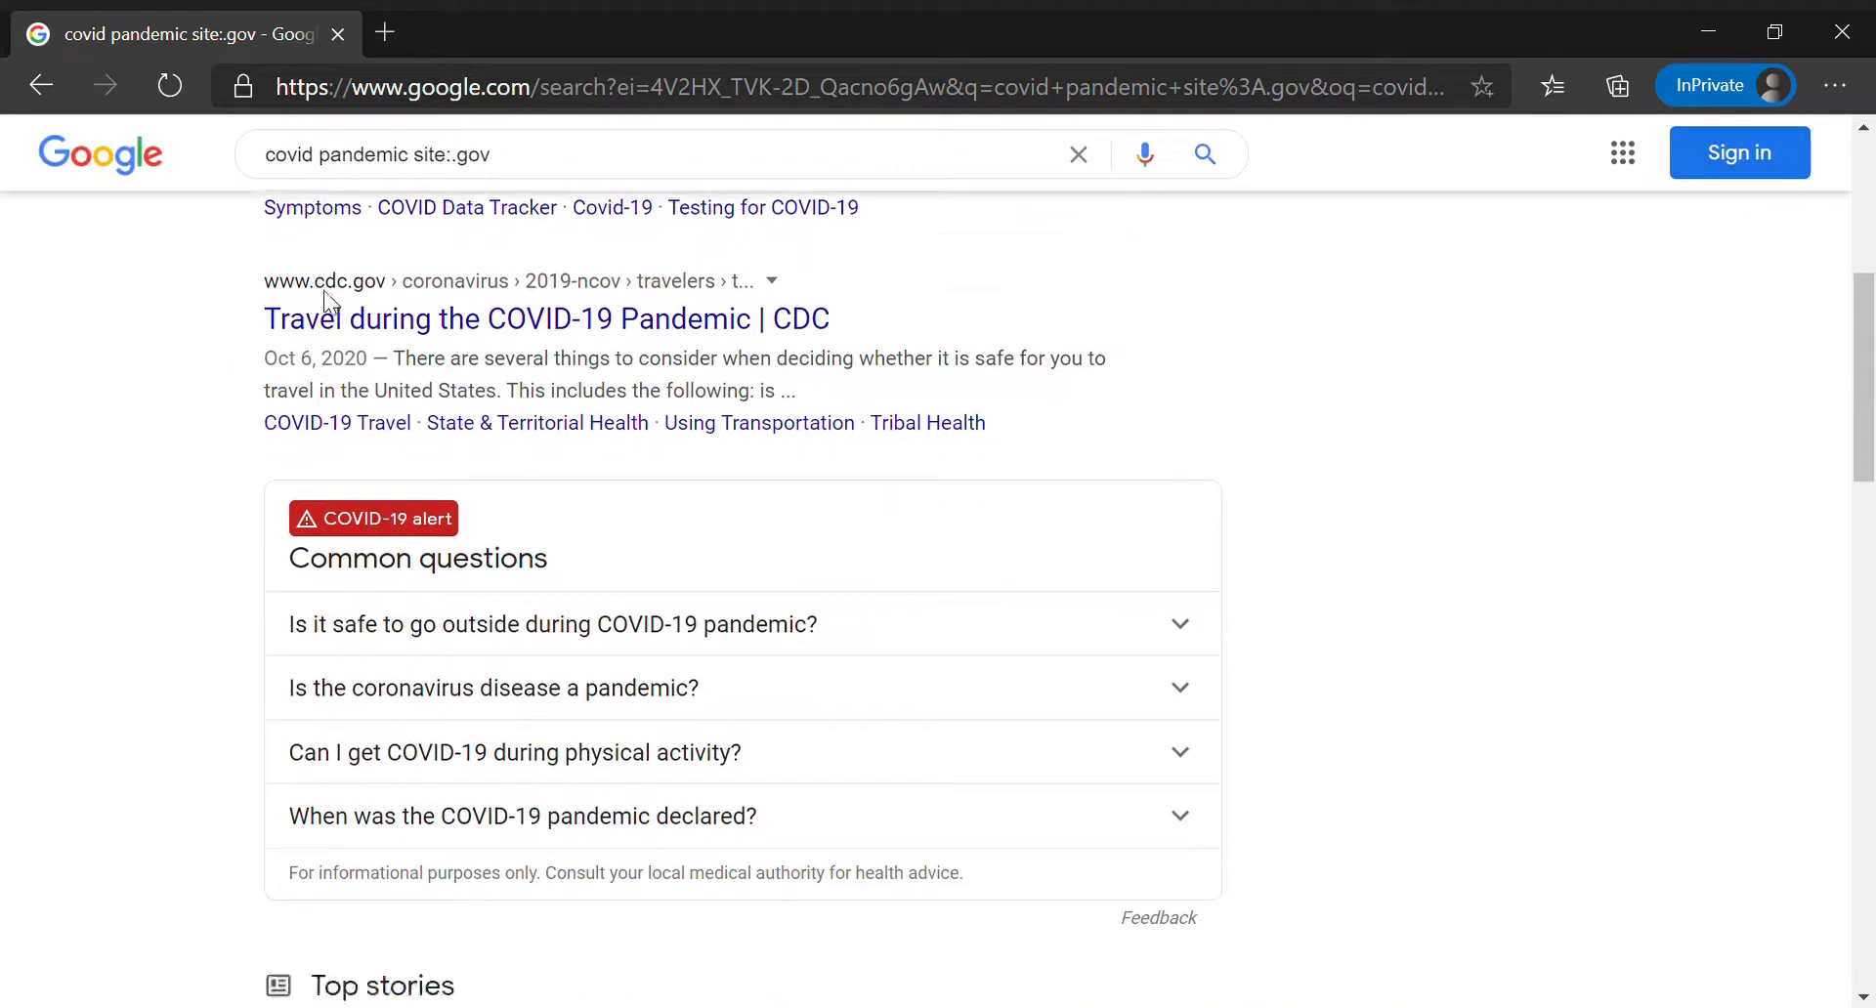
scroll("down", 3)
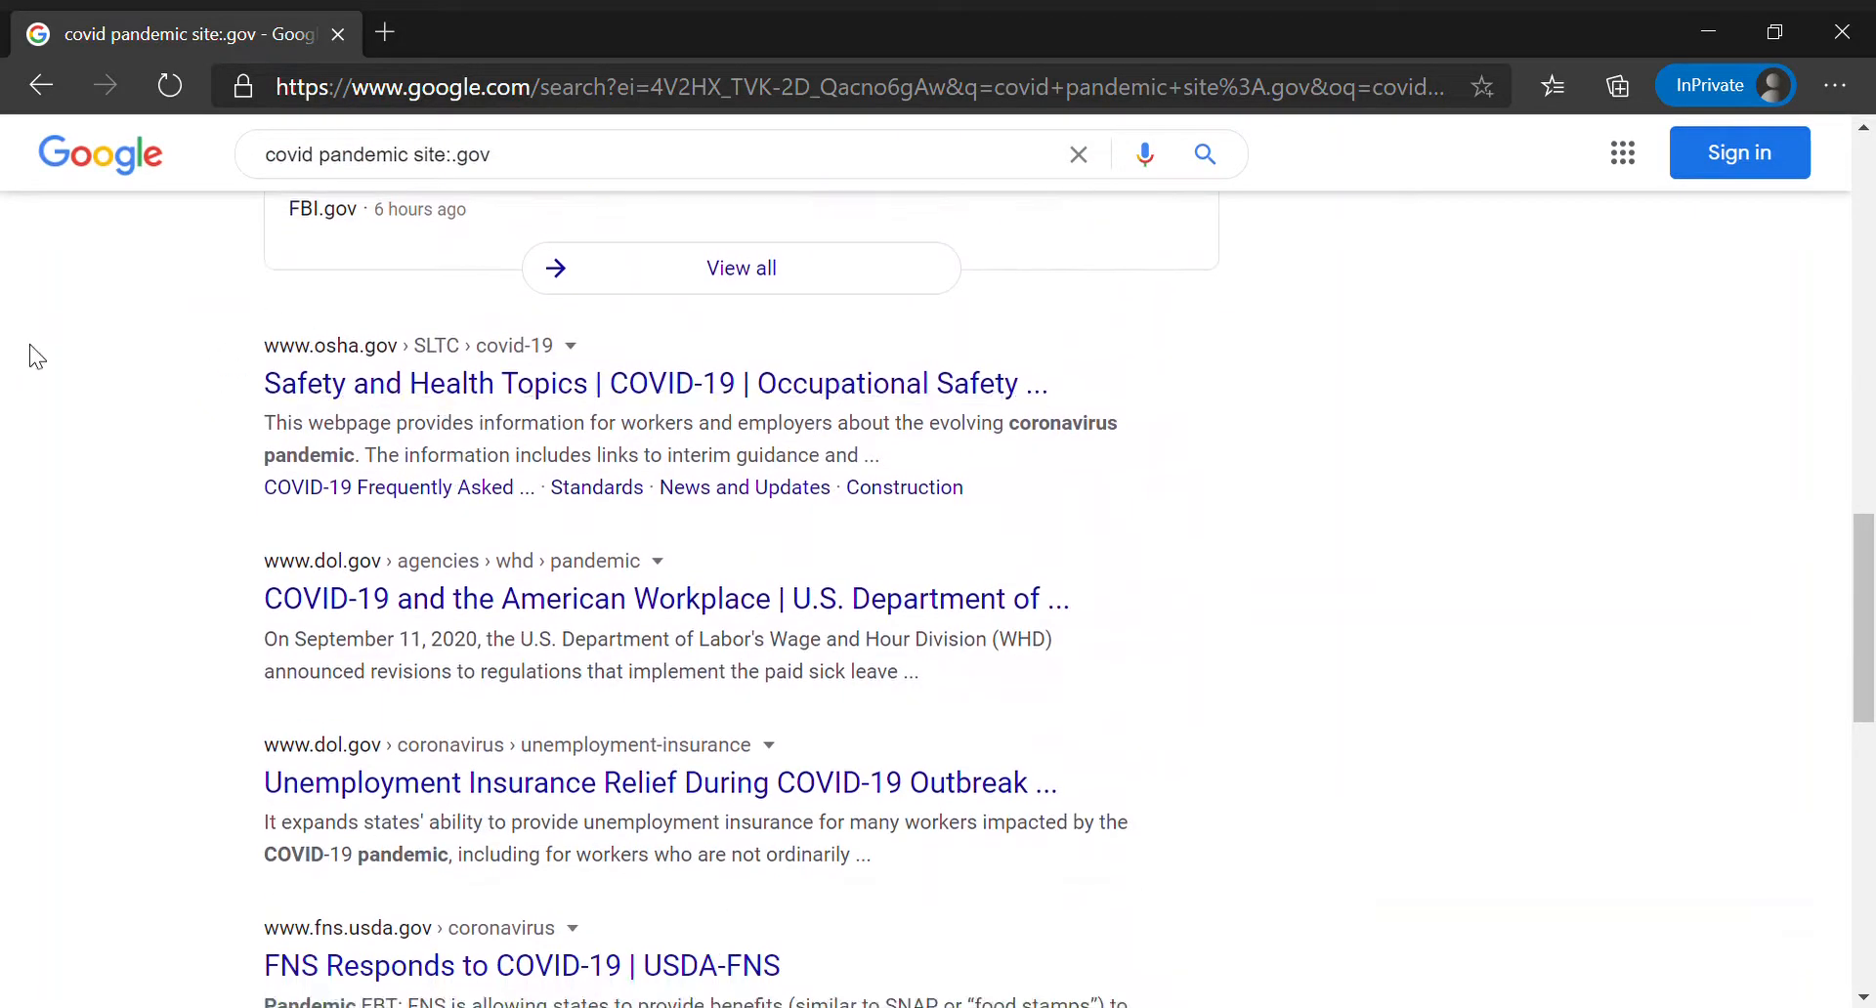
scroll("down", 3)
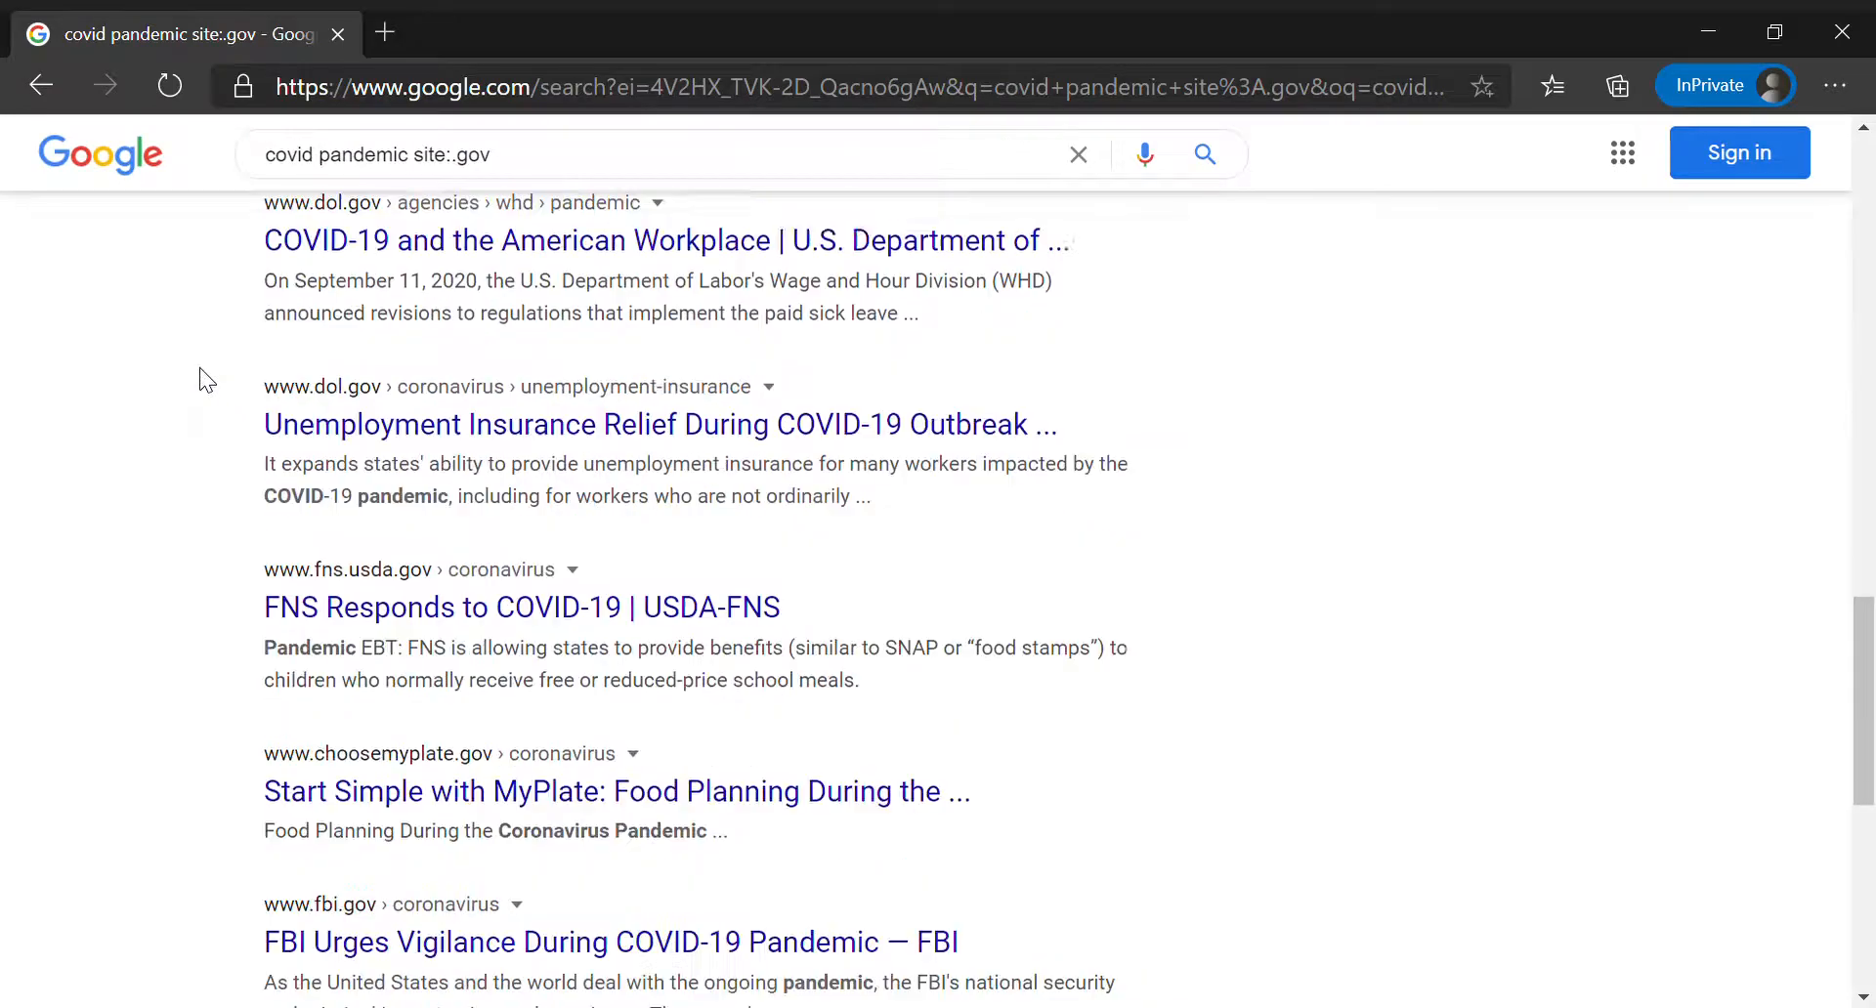
scroll("down", 3)
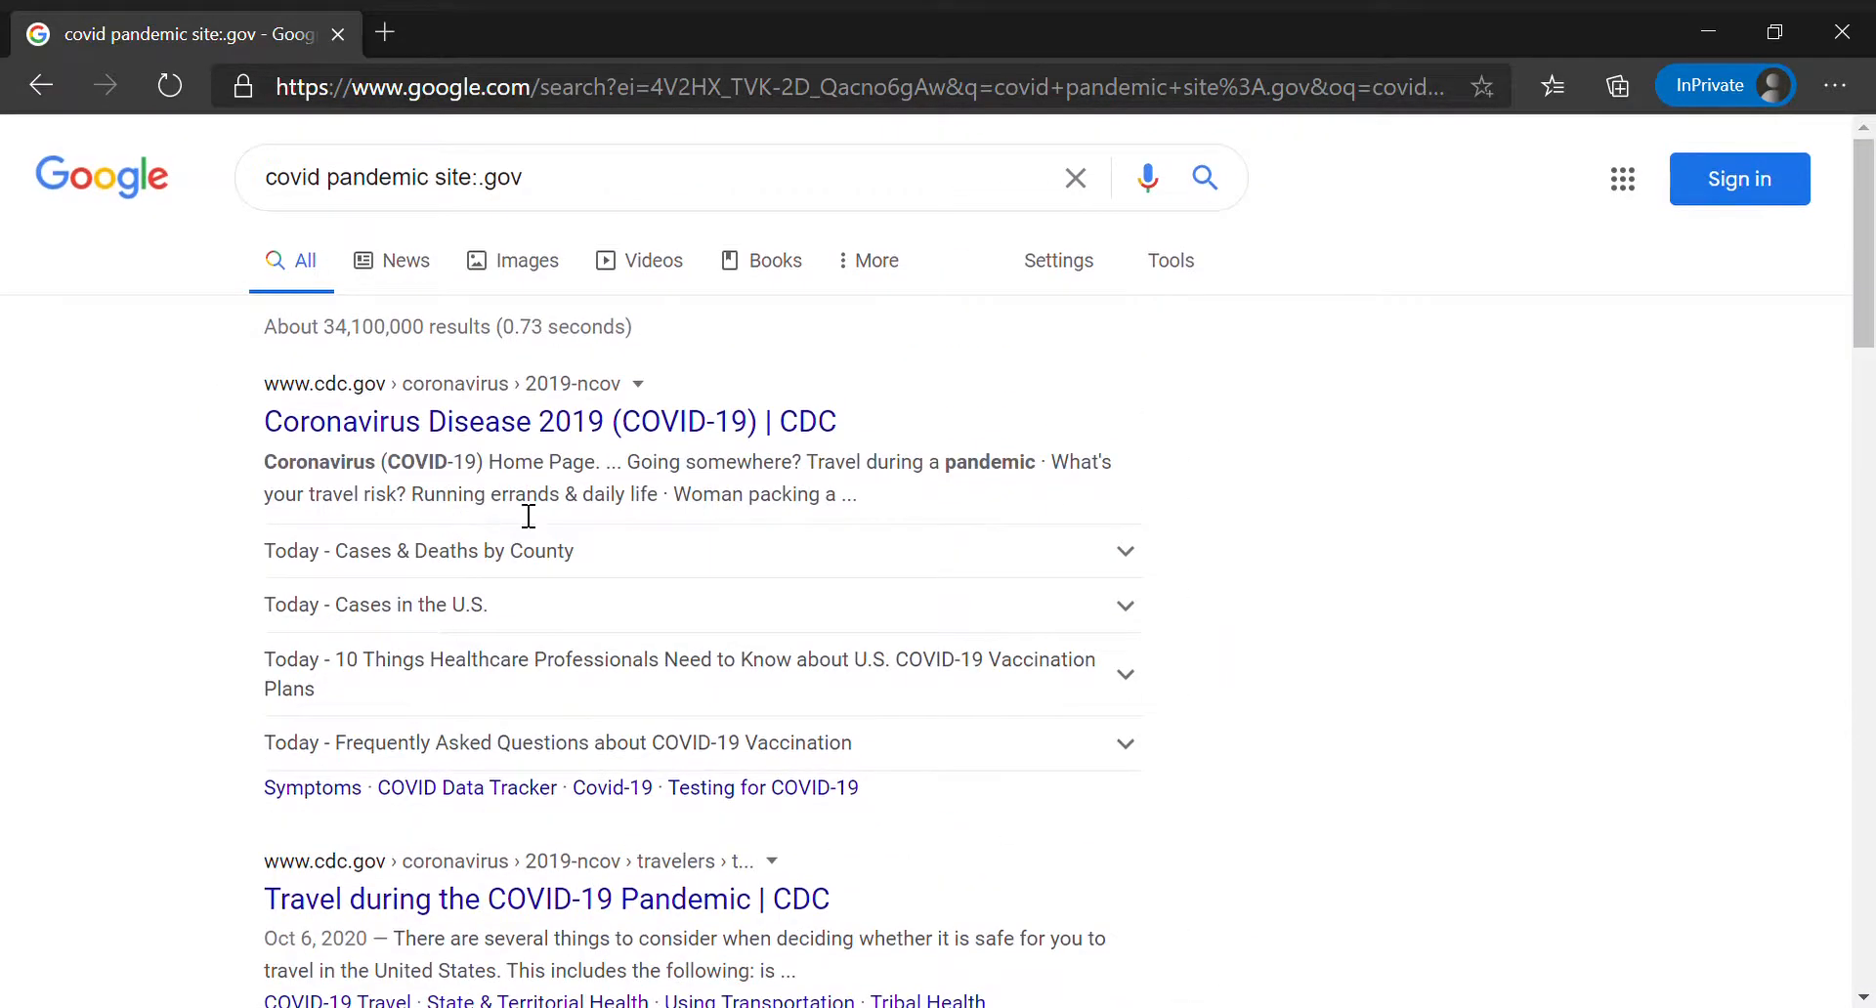
mouse_move(1413, 406)
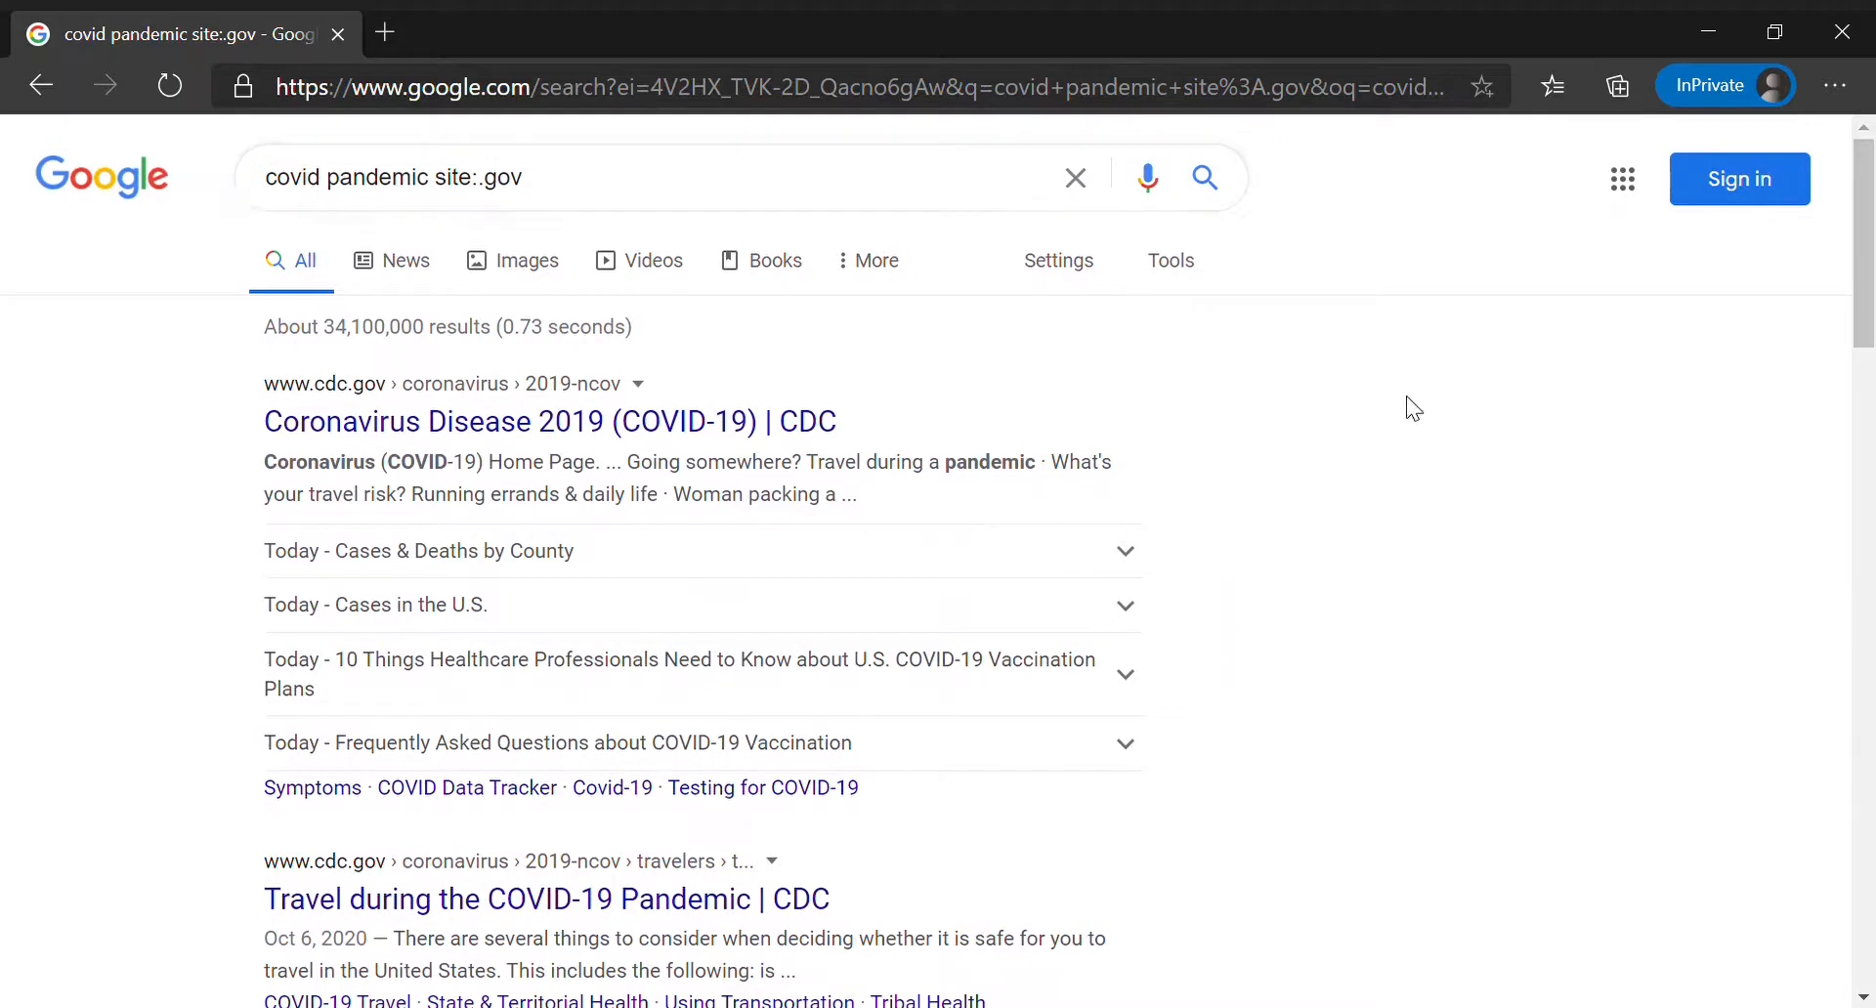
mouse_move(1459, 407)
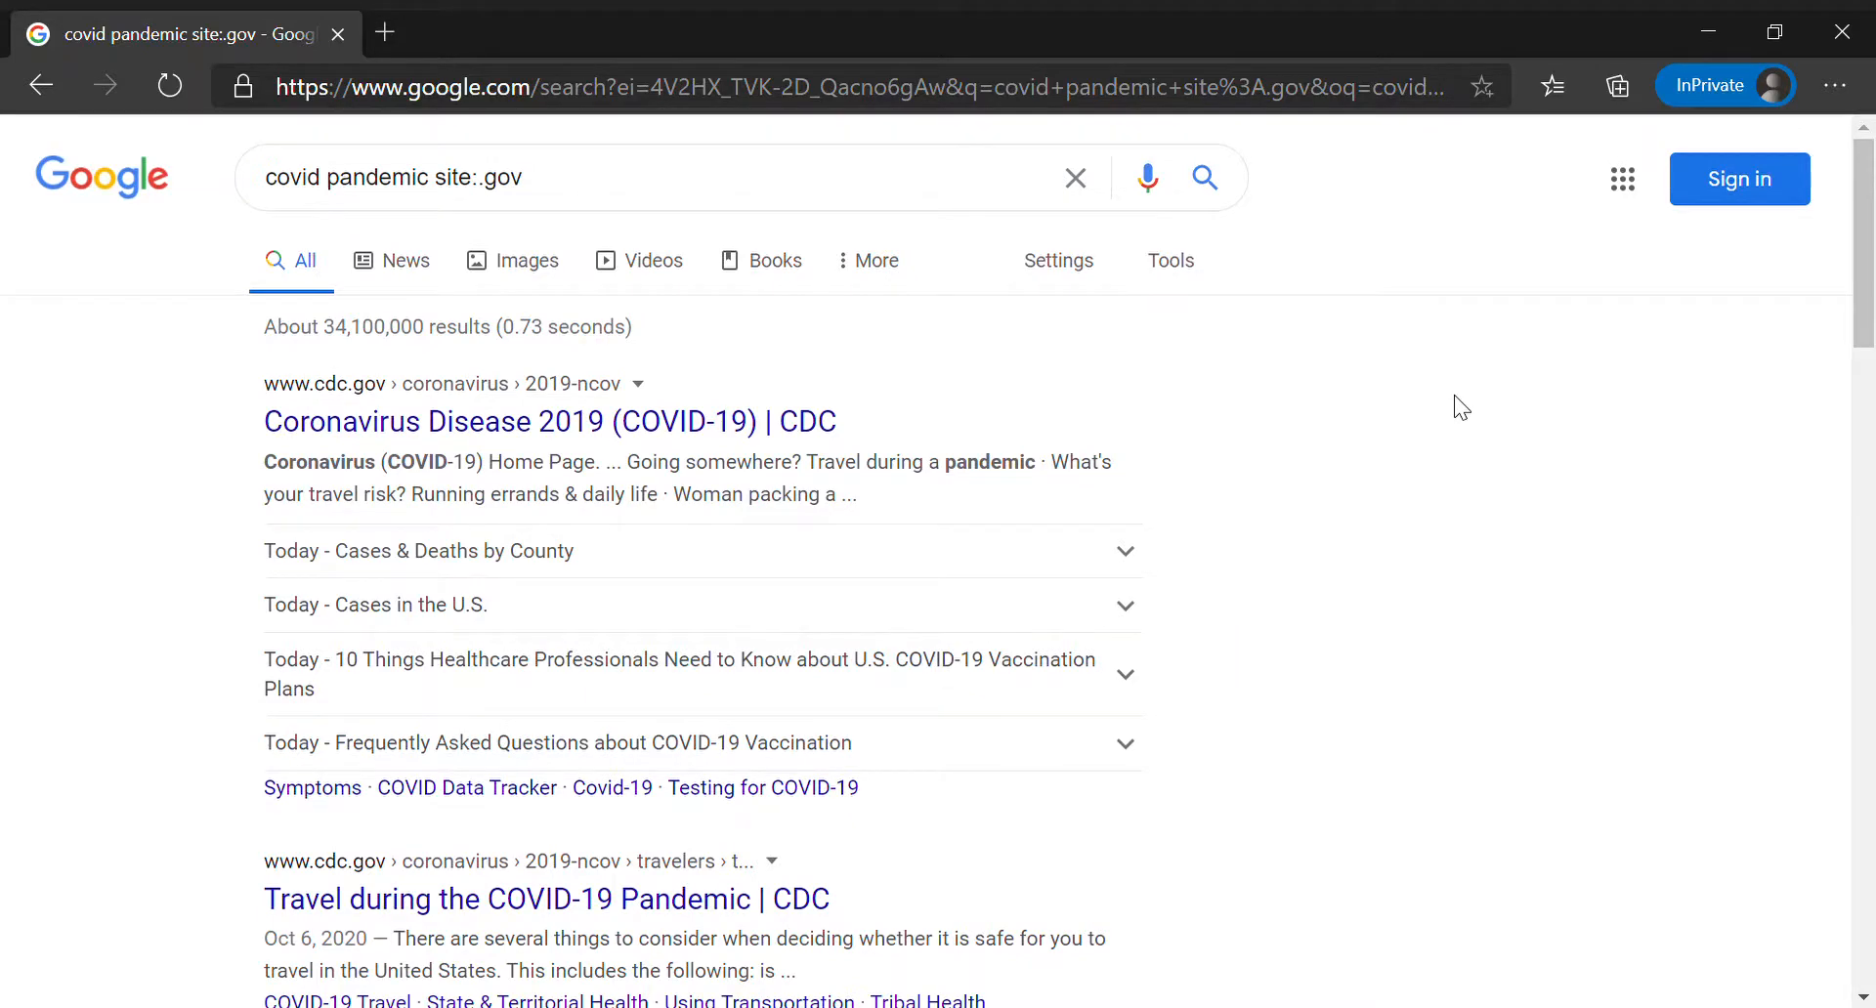
mouse_move(1534, 378)
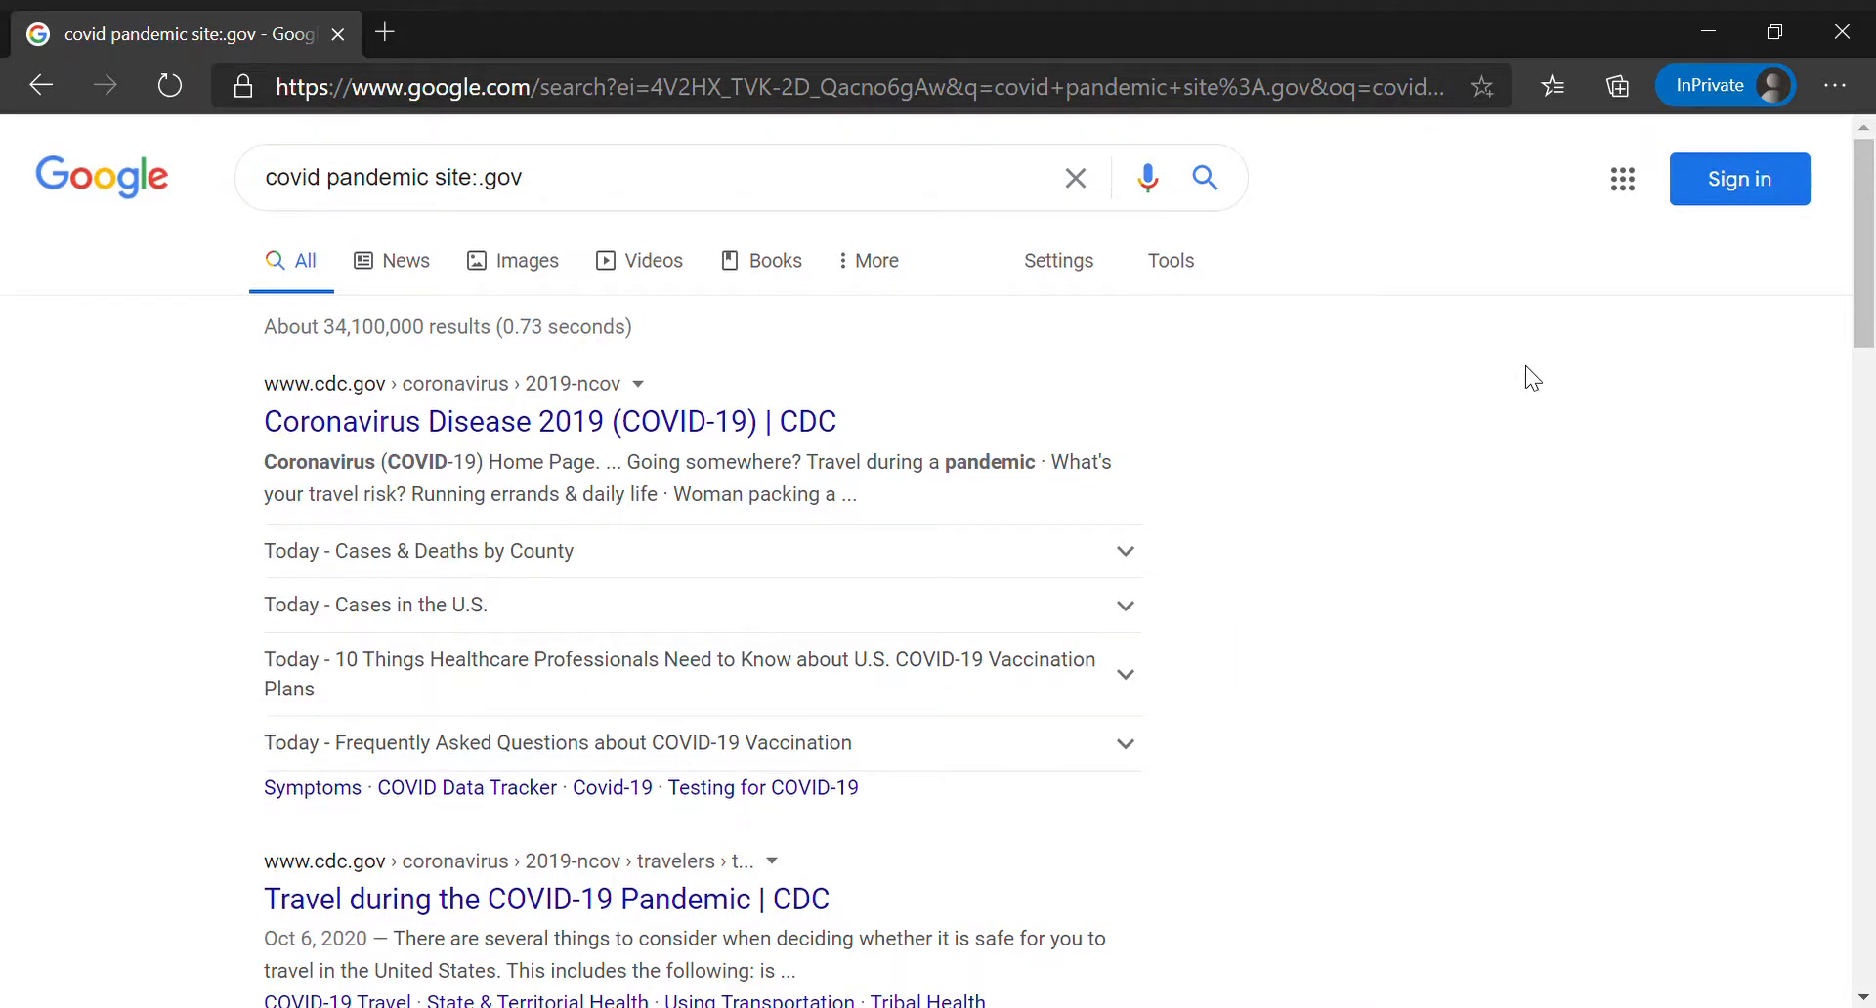
mouse_move(1542, 386)
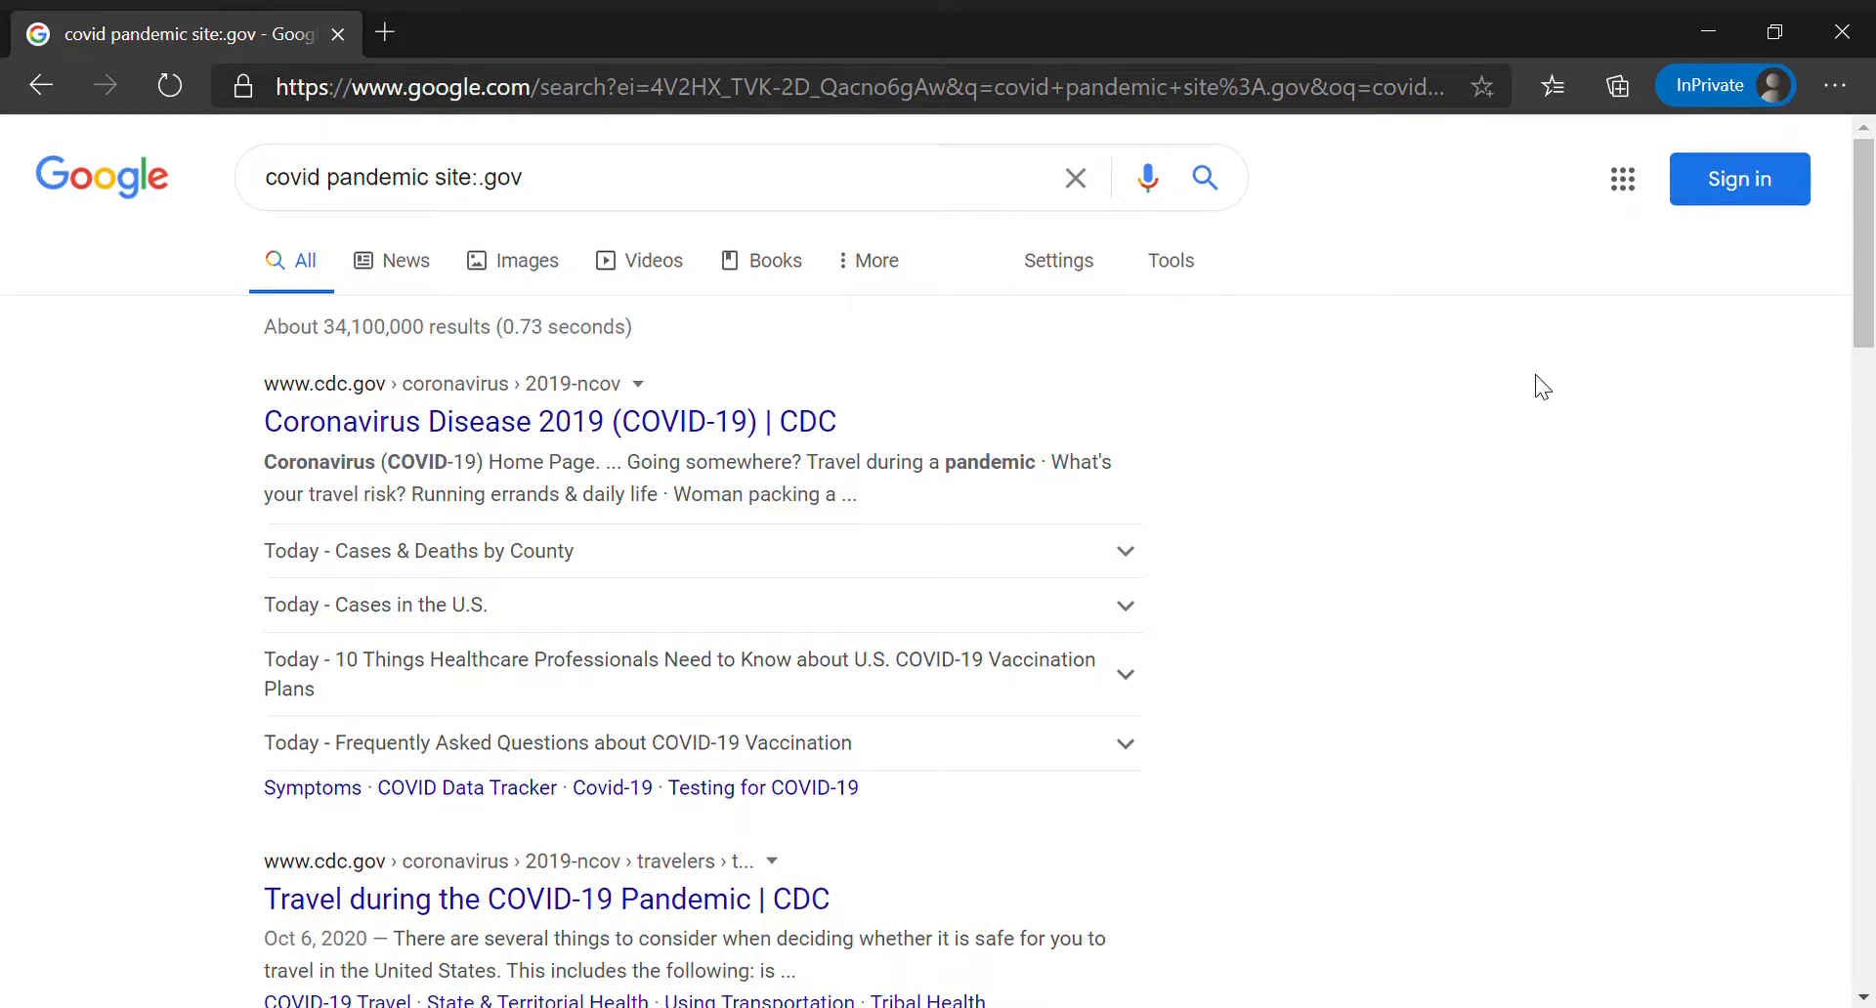